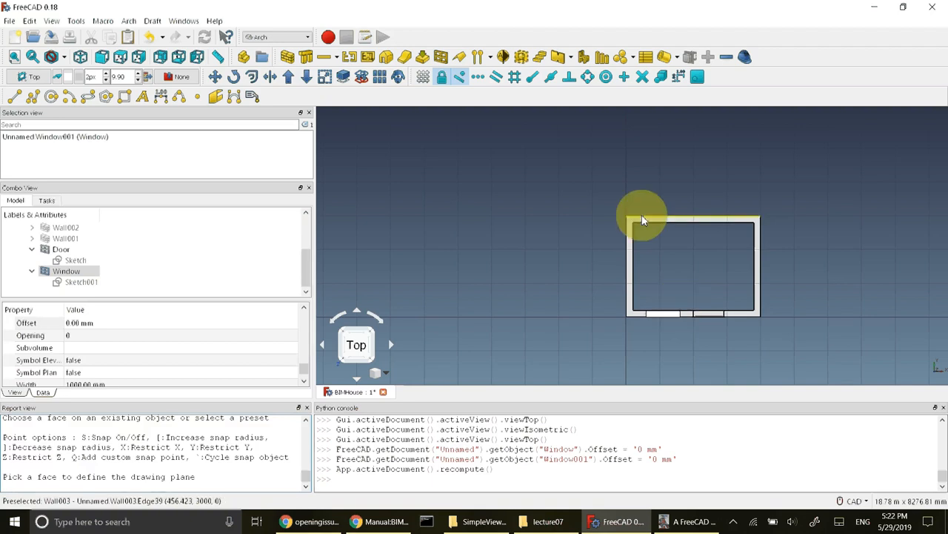
{"action": "mouse_move", "coordinate": [606, 223]}
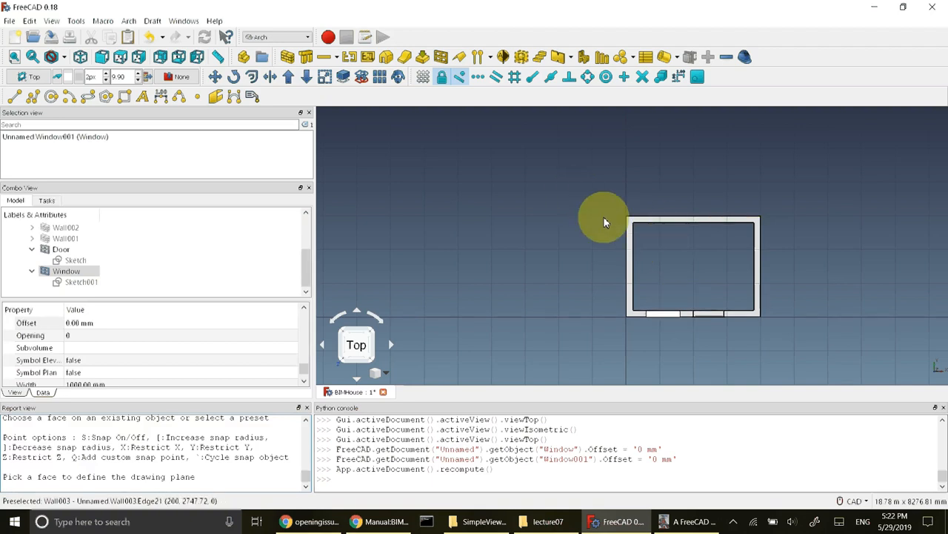
{"action": "mouse_move", "coordinate": [594, 185]}
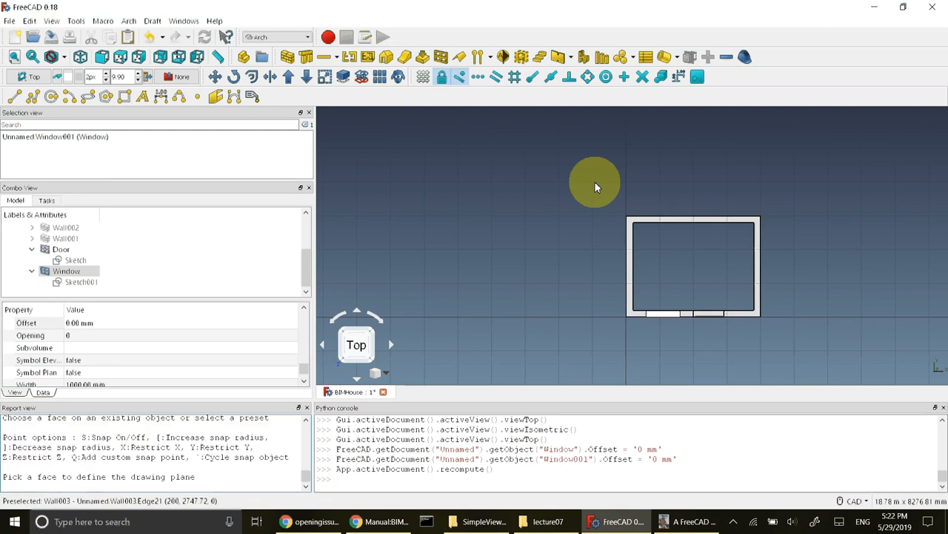
{"action": "mouse_move", "coordinate": [468, 179]}
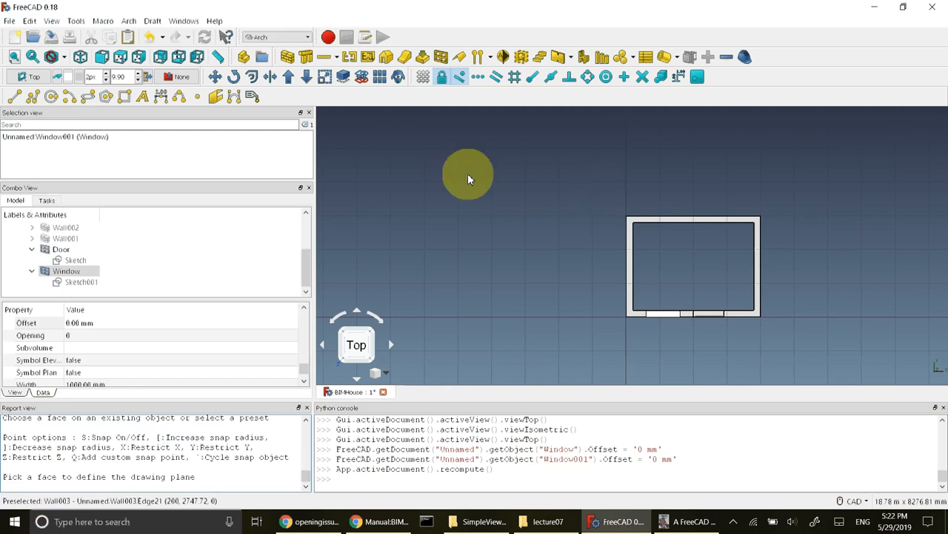
{"action": "mouse_move", "coordinate": [600, 193]}
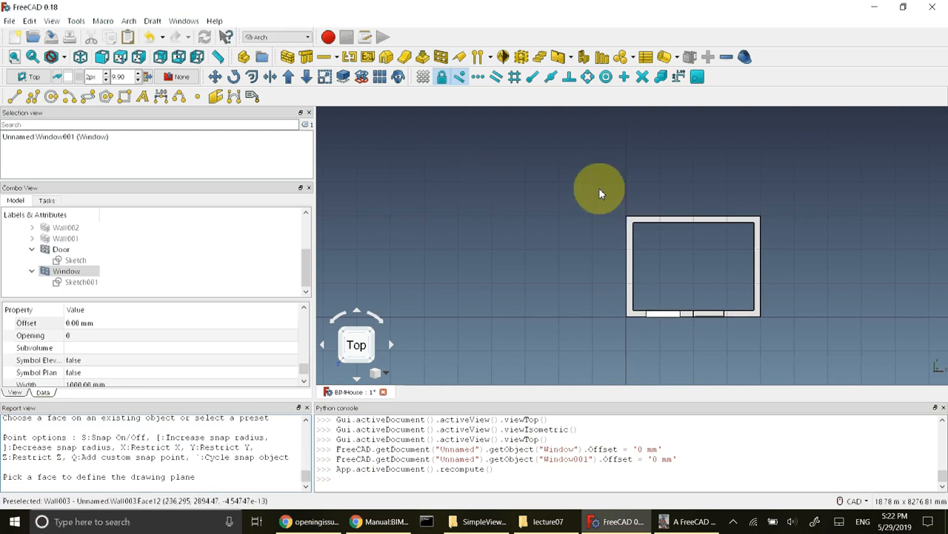
{"action": "mouse_move", "coordinate": [634, 190]}
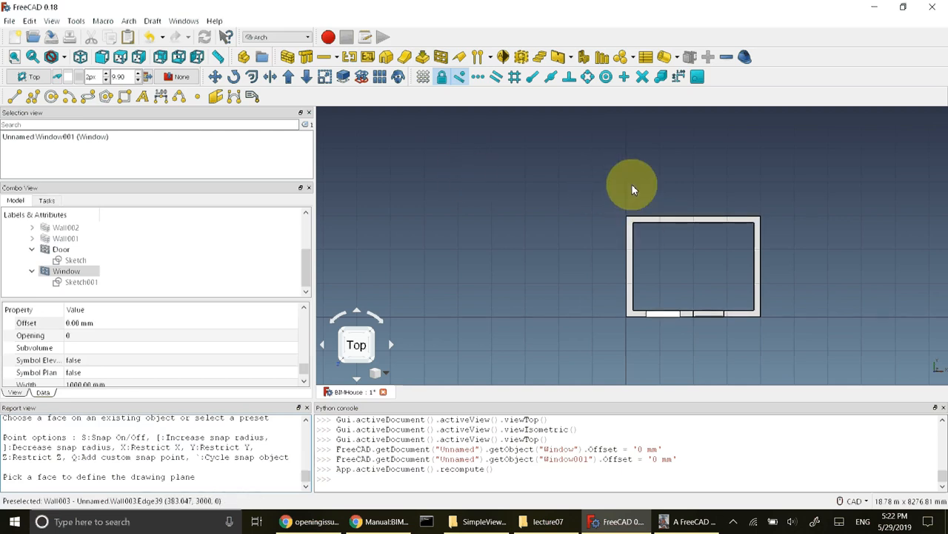
{"action": "mouse_move", "coordinate": [561, 266]}
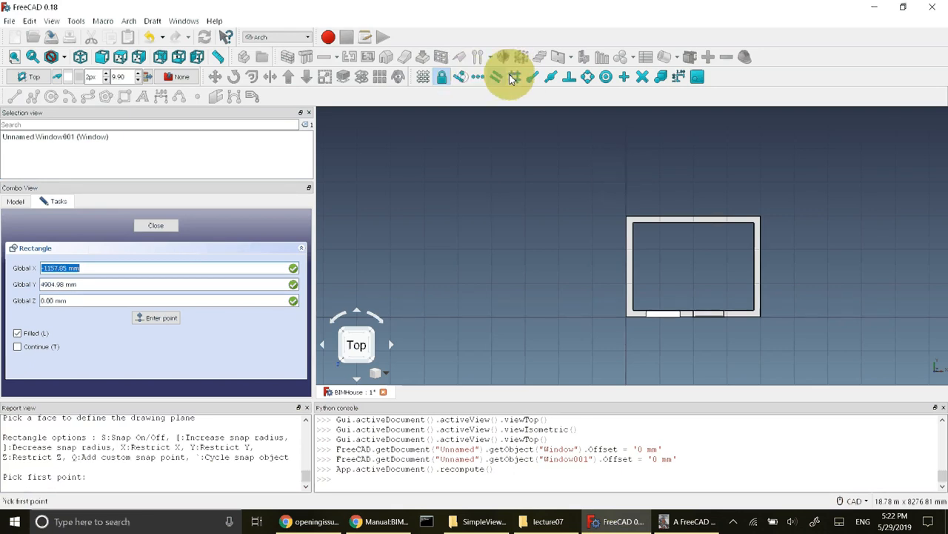
{"action": "mouse_move", "coordinate": [512, 76]}
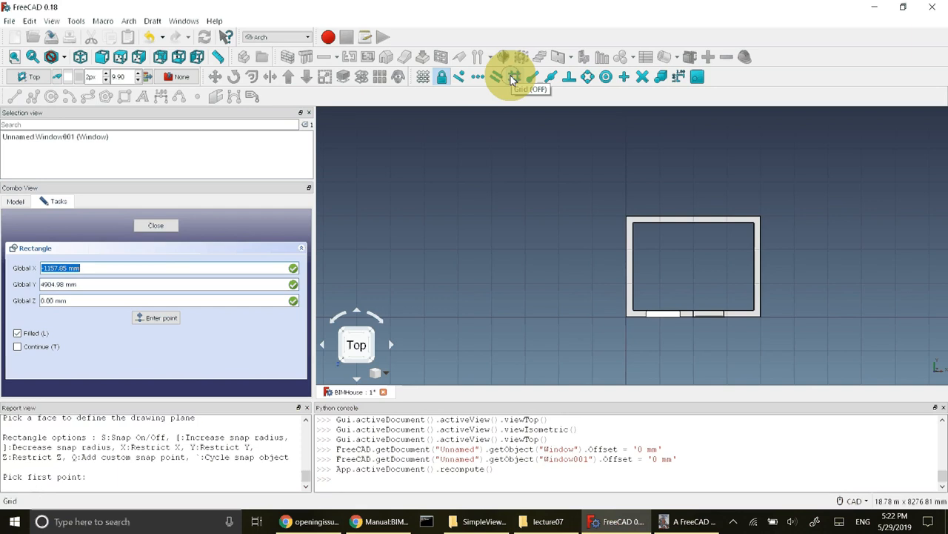
Step: Turn on the grid and place the rectangle's first corner above-left of the house
{"action": "left_click", "coordinate": [515, 76]}
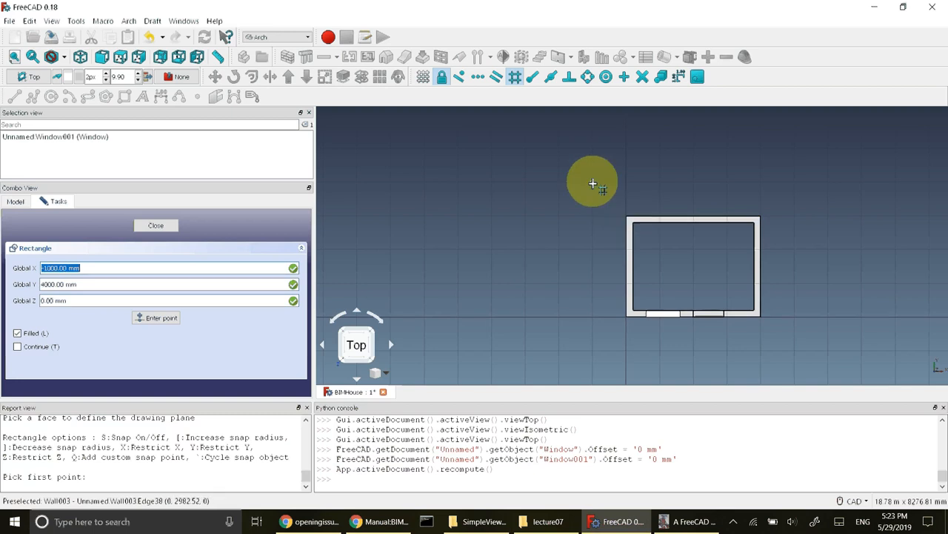
{"action": "left_click", "coordinate": [592, 182]}
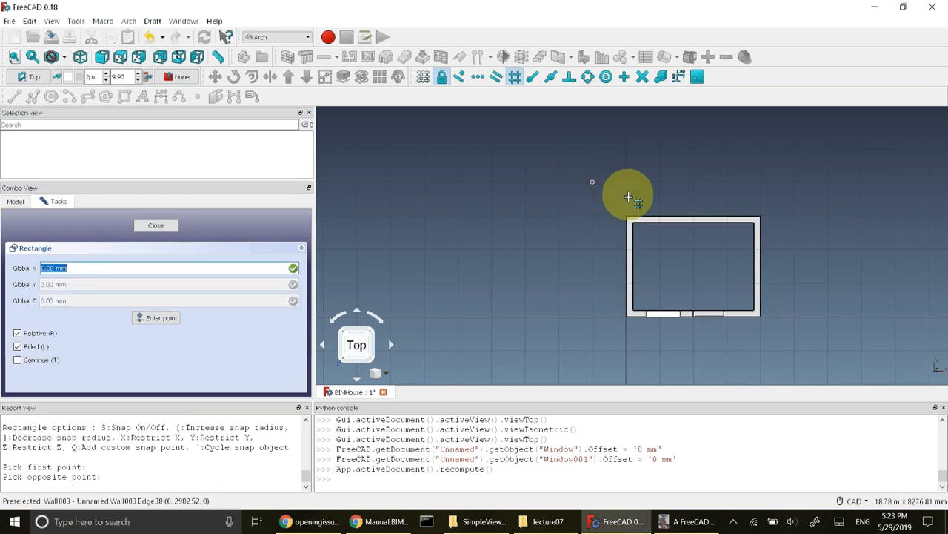
{"action": "mouse_move", "coordinate": [794, 352]}
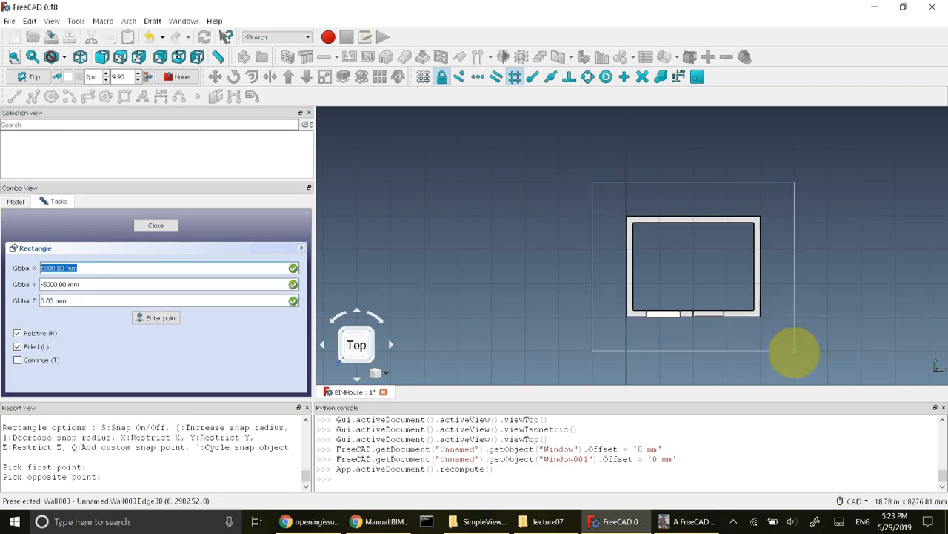
{"action": "mouse_move", "coordinate": [794, 353]}
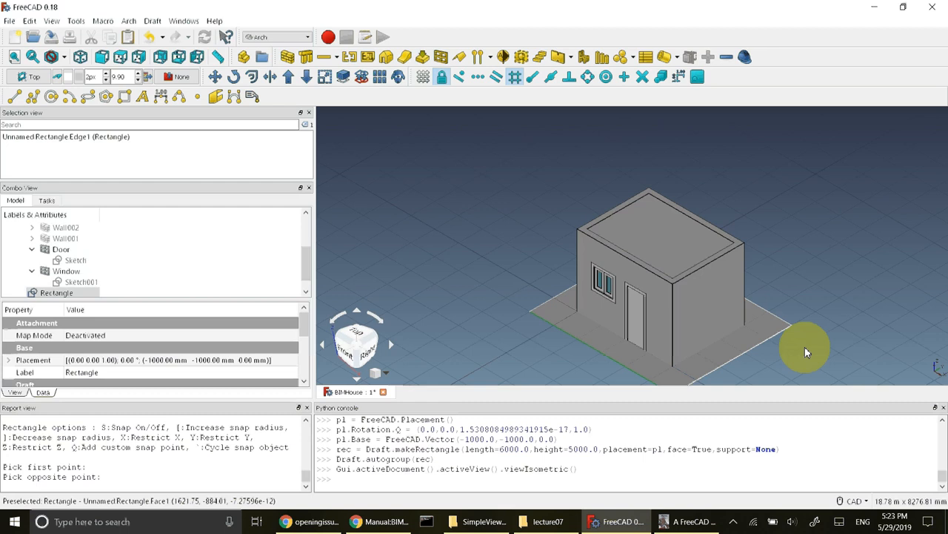
{"action": "mouse_move", "coordinate": [19, 87]}
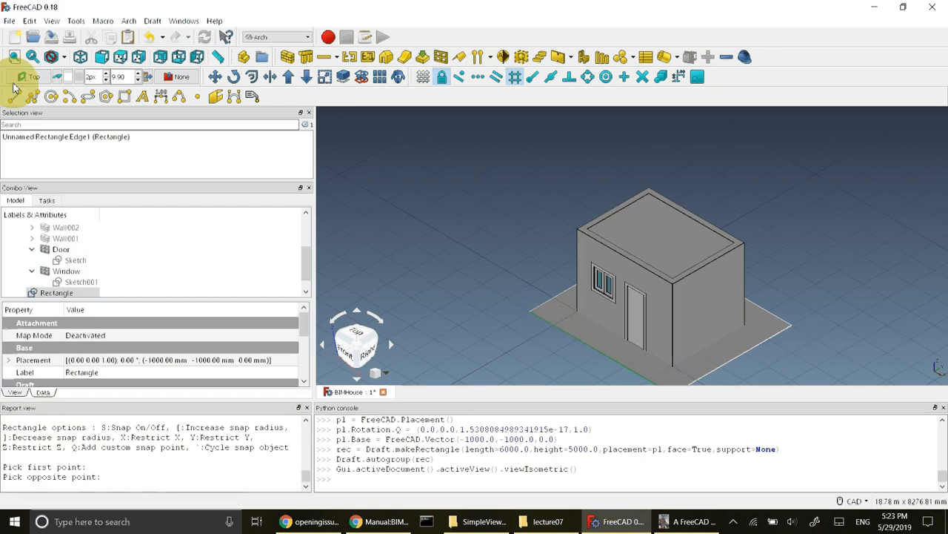
{"action": "mouse_move", "coordinate": [741, 352]}
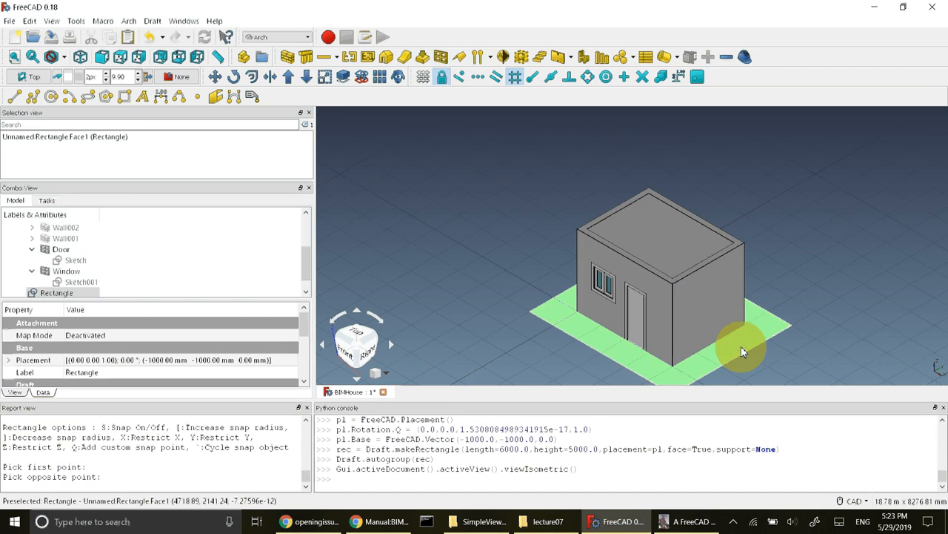
{"action": "mouse_move", "coordinate": [341, 76]}
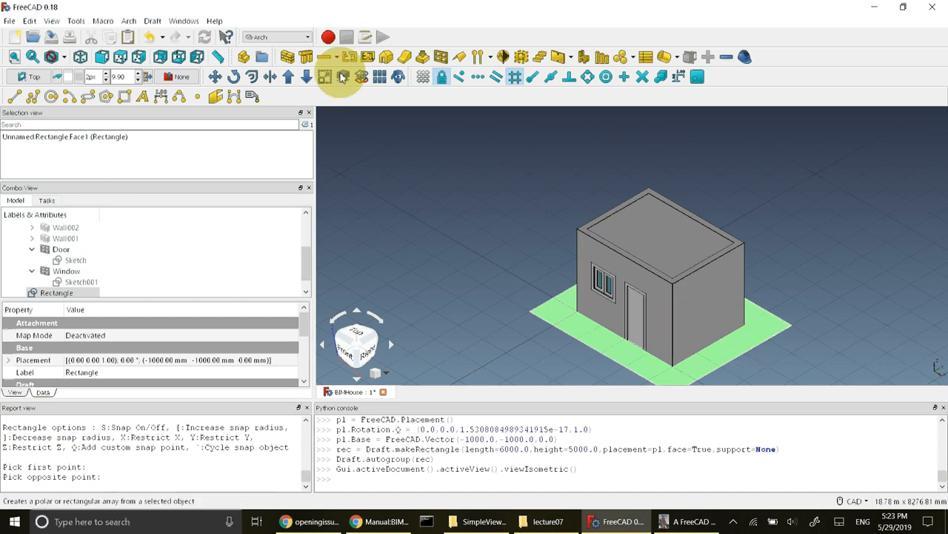
{"action": "mouse_move", "coordinate": [307, 58]}
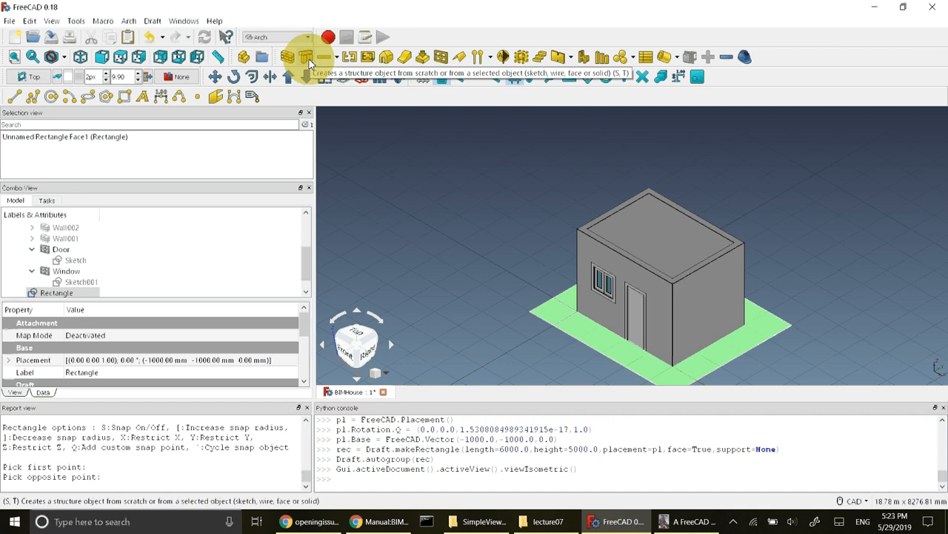
Step: Convert the selected rectangle into an Arch Structure slab
{"action": "left_click", "coordinate": [307, 57]}
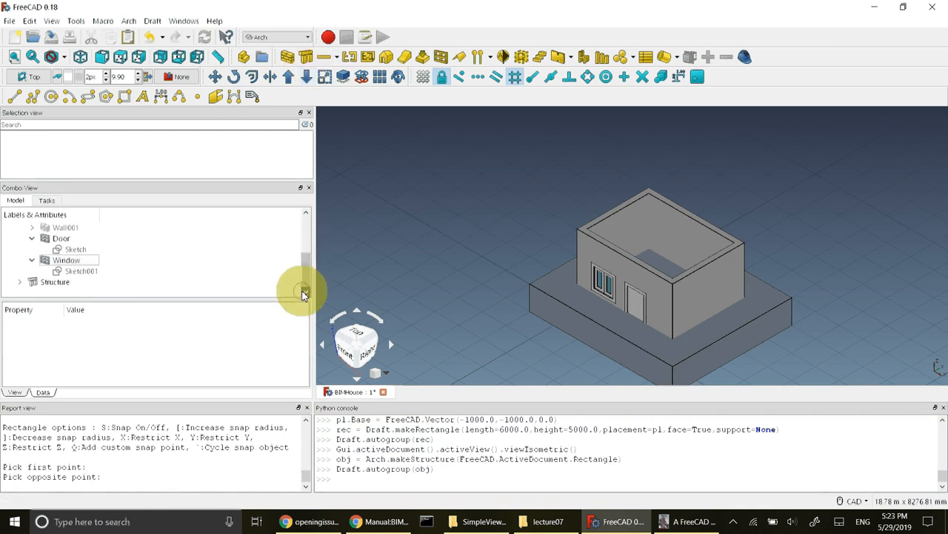
{"action": "mouse_move", "coordinate": [311, 280]}
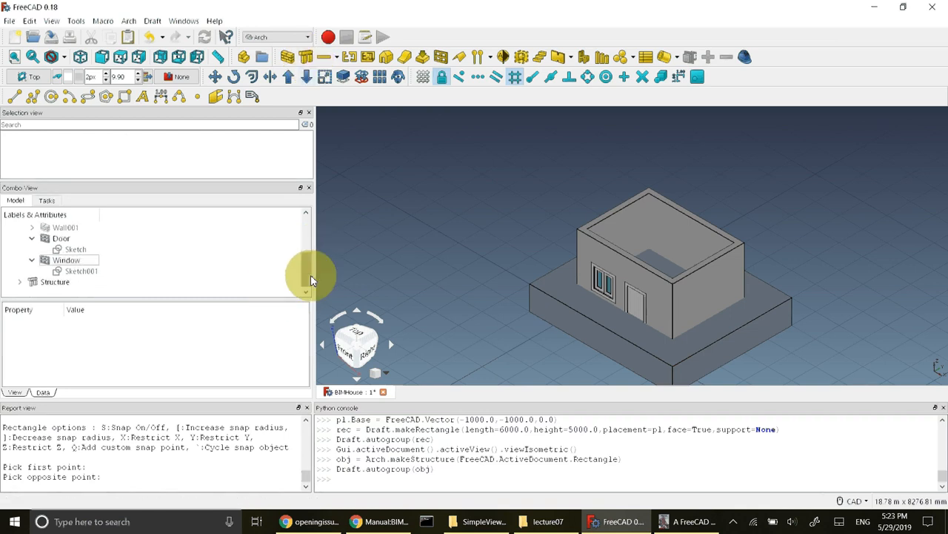
Step: Give the Structure slab a Height of 200 mm and the Footing IFC role
{"action": "left_click", "coordinate": [54, 282]}
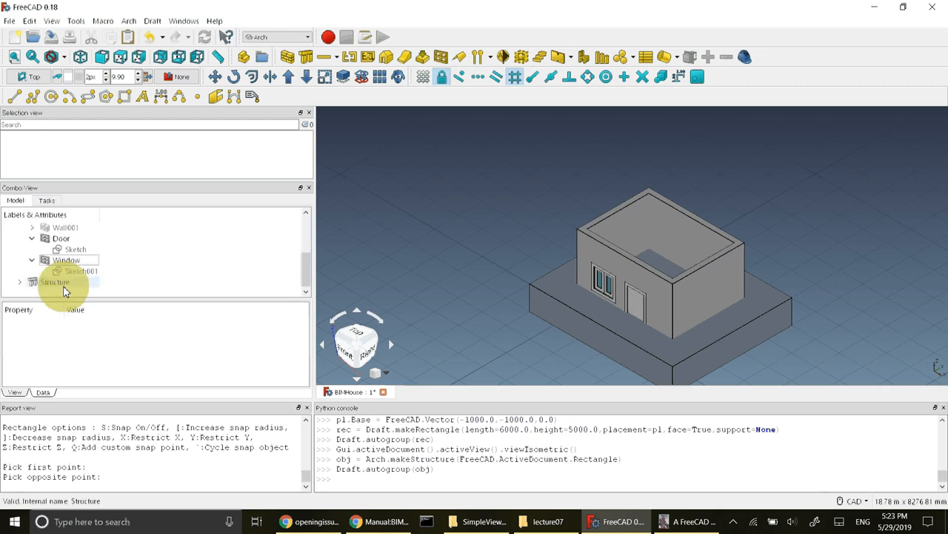
{"action": "left_click", "coordinate": [54, 281]}
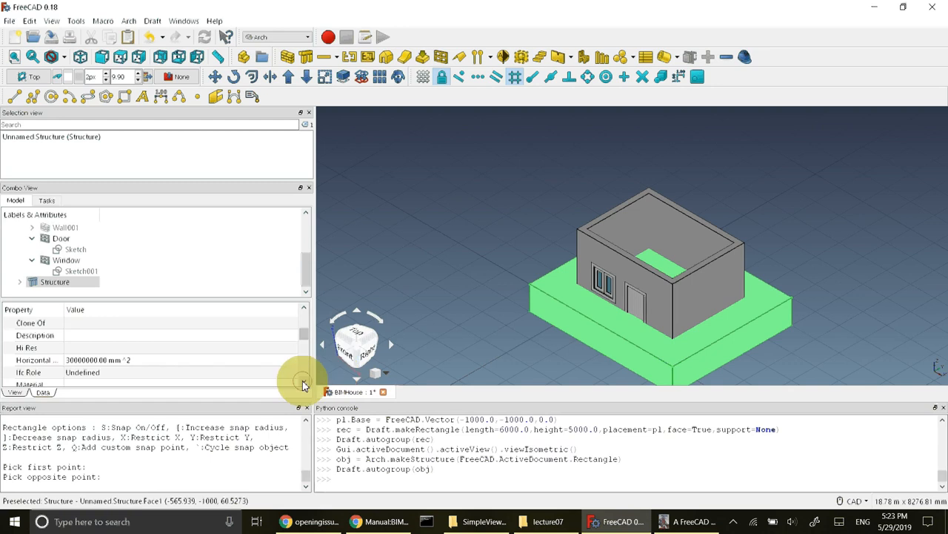
{"action": "scroll", "scroll_direction": "down", "scroll_amount": 3}
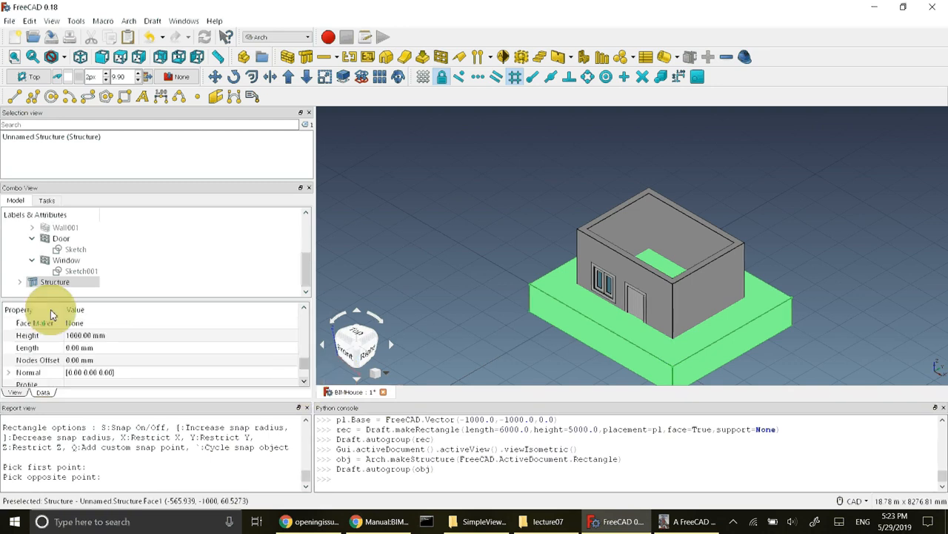
{"action": "left_click", "coordinate": [84, 335]}
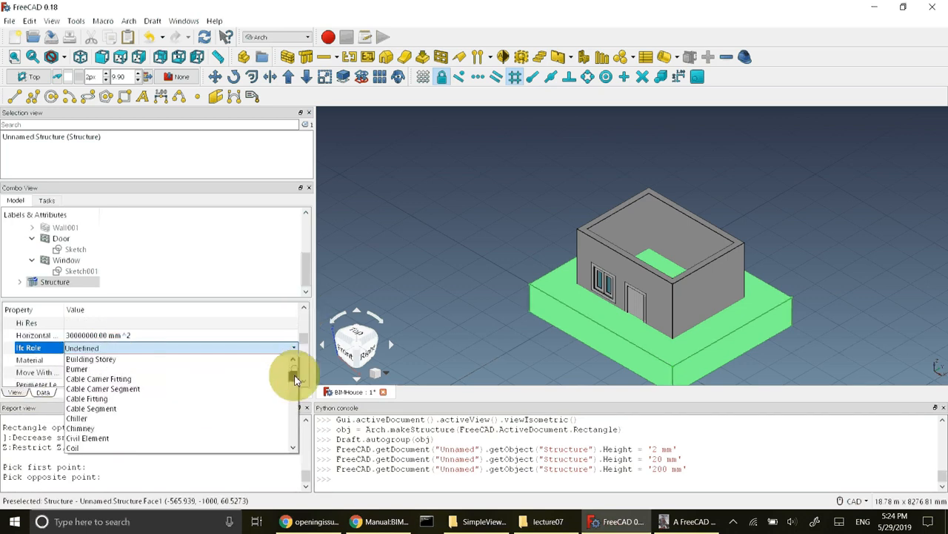
{"action": "scroll", "scroll_direction": "down", "scroll_amount": 3}
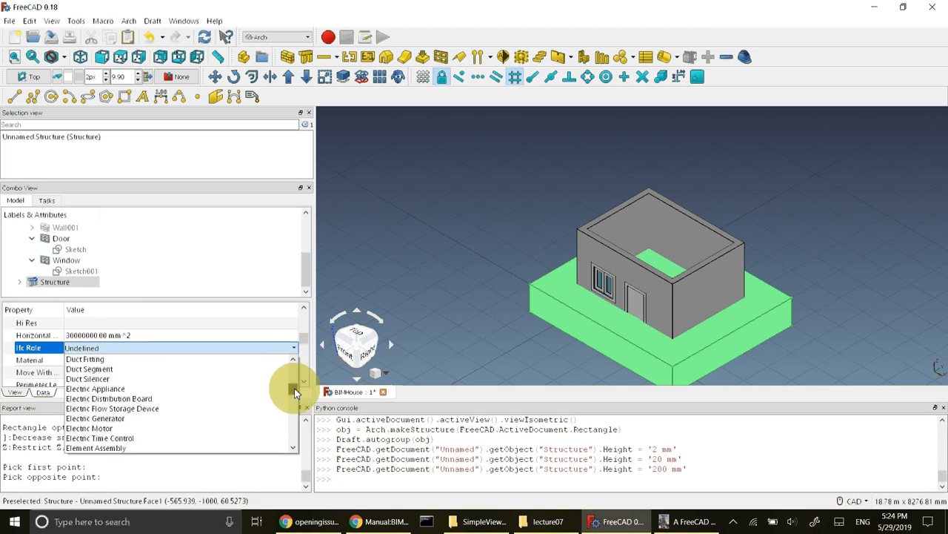
{"action": "scroll", "scroll_direction": "down", "scroll_amount": 3}
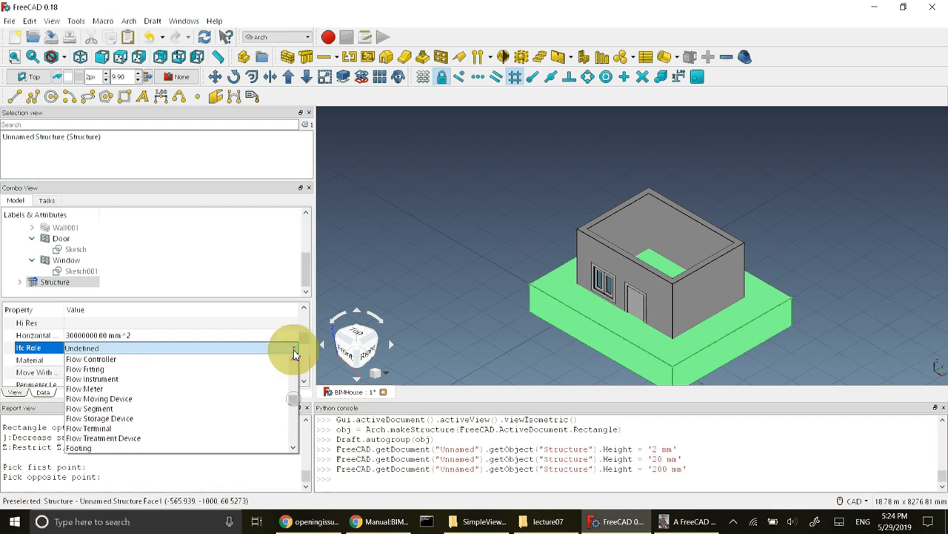
{"action": "scroll", "scroll_direction": "up", "scroll_amount": 3}
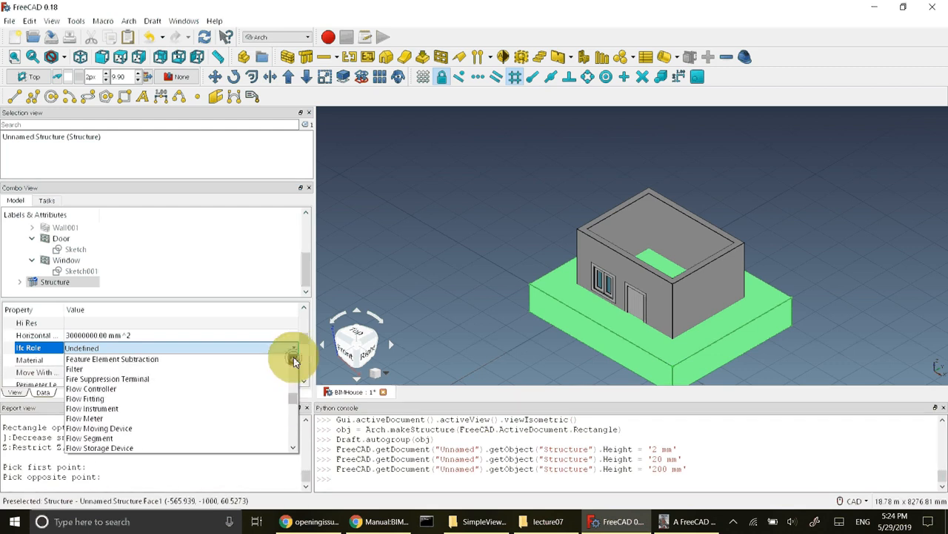
{"action": "scroll", "scroll_direction": "down", "scroll_amount": 3}
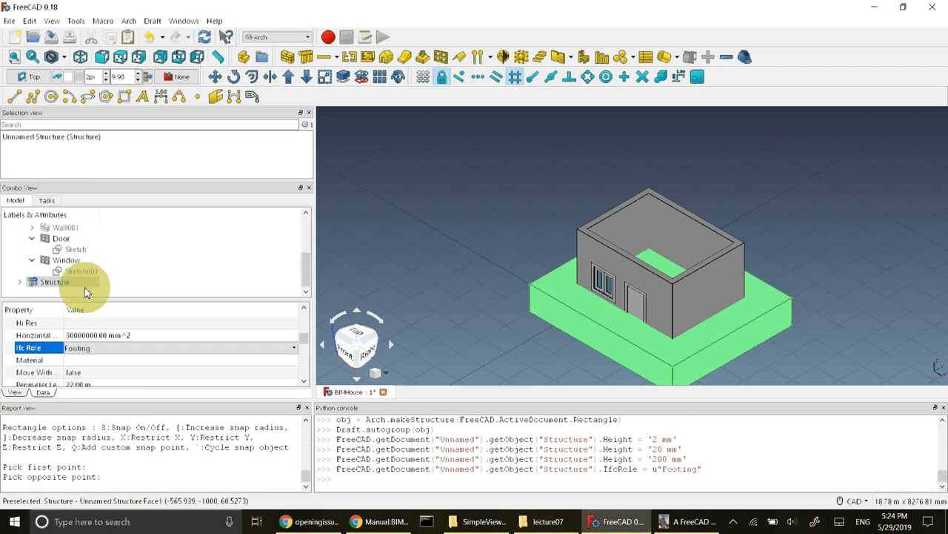
Step: Rename the Structure slab to 'Footing' and deselect it
{"action": "left_click", "coordinate": [53, 282]}
{"action": "type", "text": "Footing"}
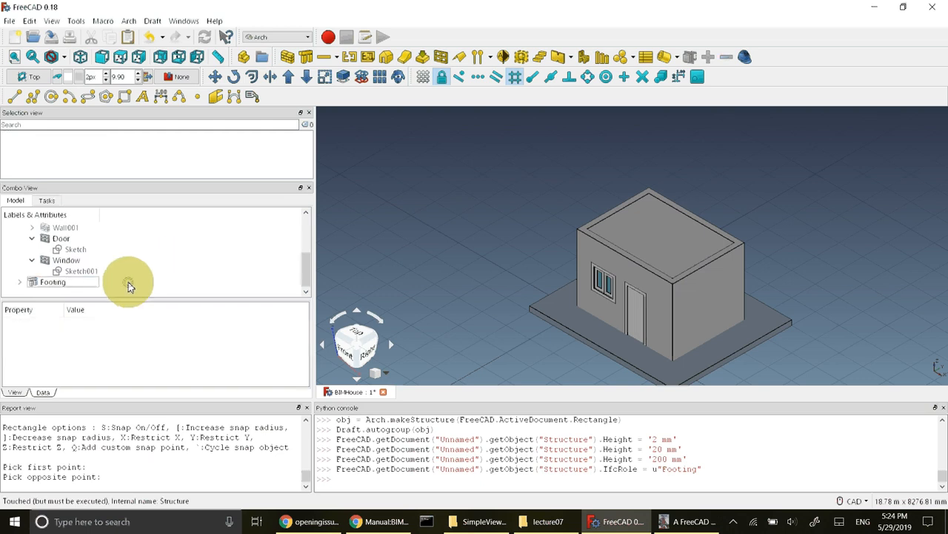
{"action": "left_click", "coordinate": [52, 282]}
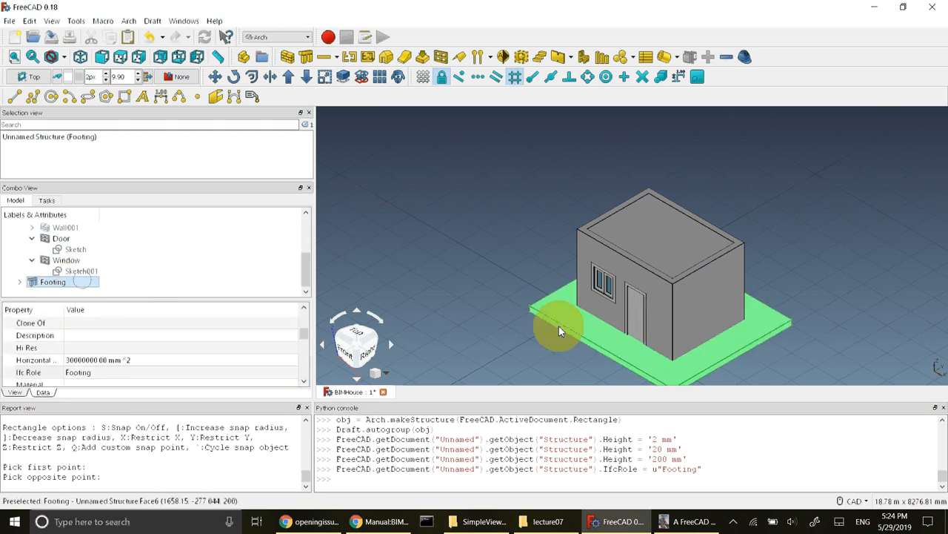
{"action": "left_click", "coordinate": [786, 341]}
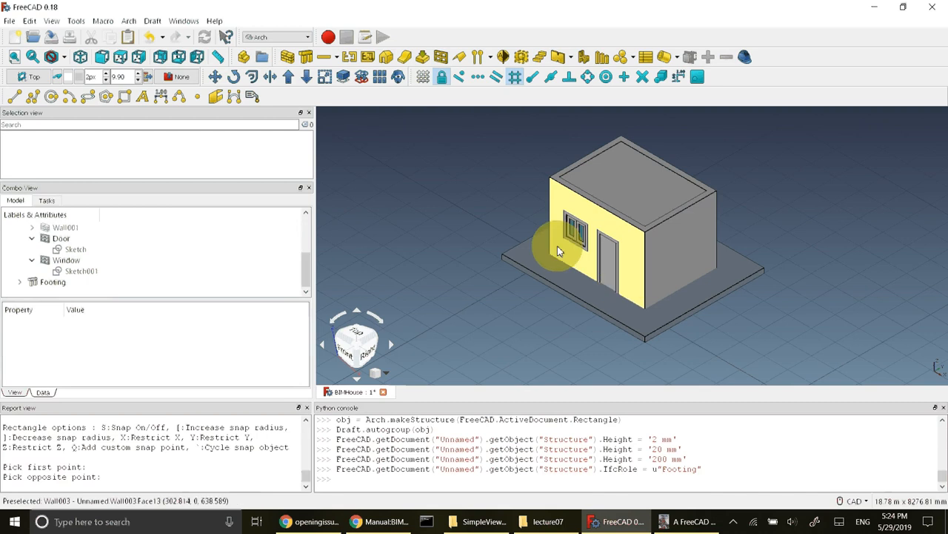
{"action": "mouse_move", "coordinate": [633, 284]}
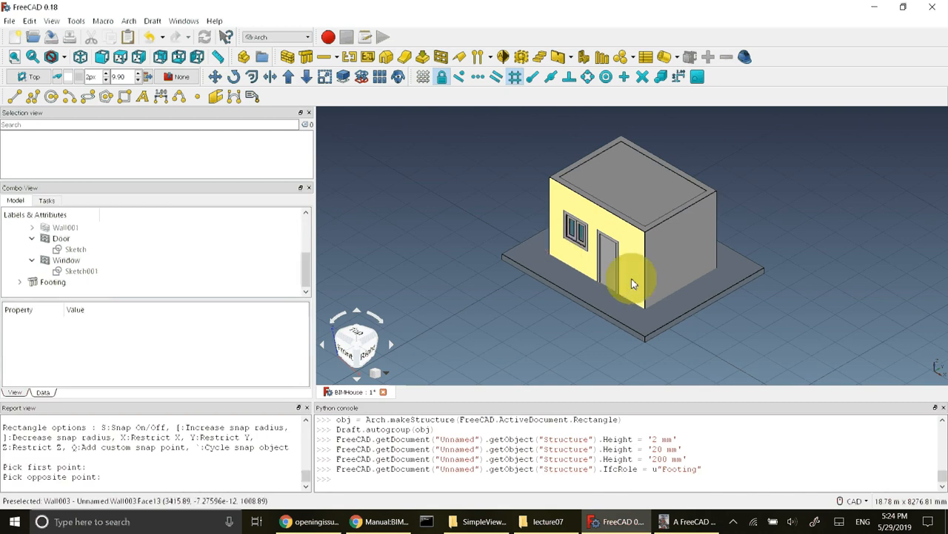
{"action": "mouse_move", "coordinate": [623, 302]}
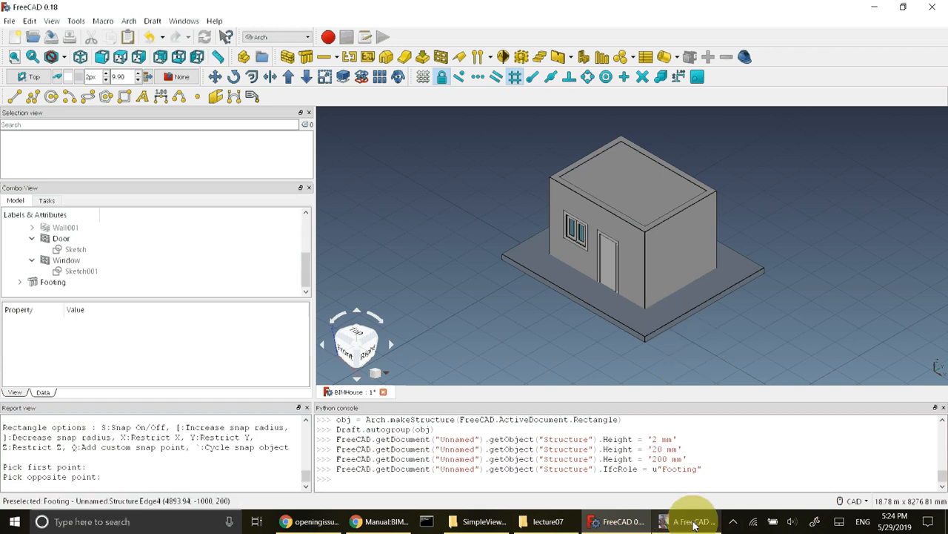
Step: In the manual PDF, scroll back from page 121 to page 120's slab steps
{"action": "left_click", "coordinate": [693, 521]}
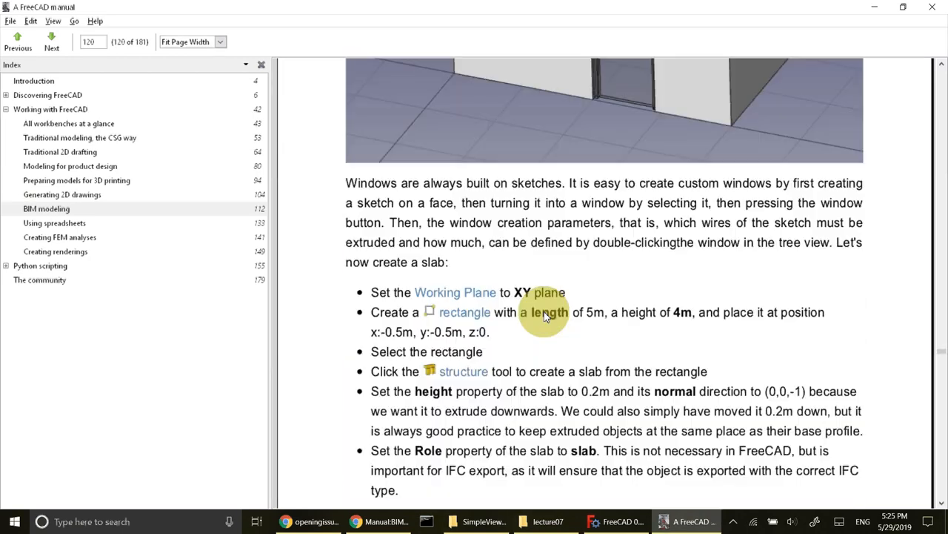
{"action": "left_click", "coordinate": [52, 41]}
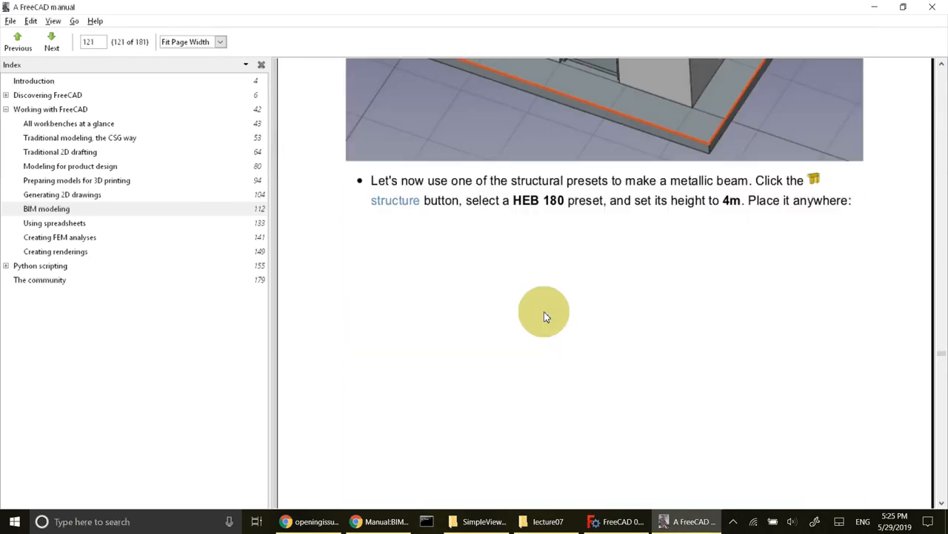
{"action": "scroll", "scroll_direction": "up", "scroll_amount": 3}
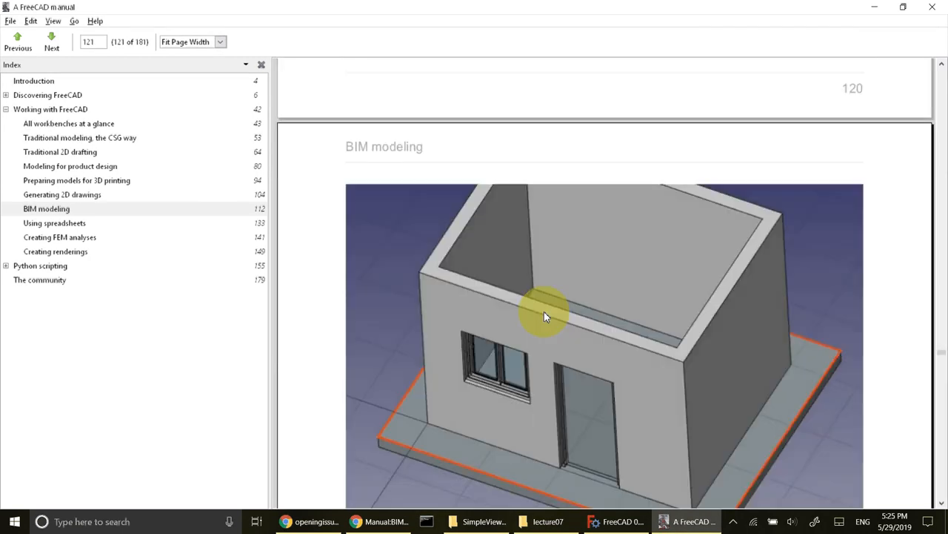
{"action": "scroll", "scroll_direction": "up", "scroll_amount": 3}
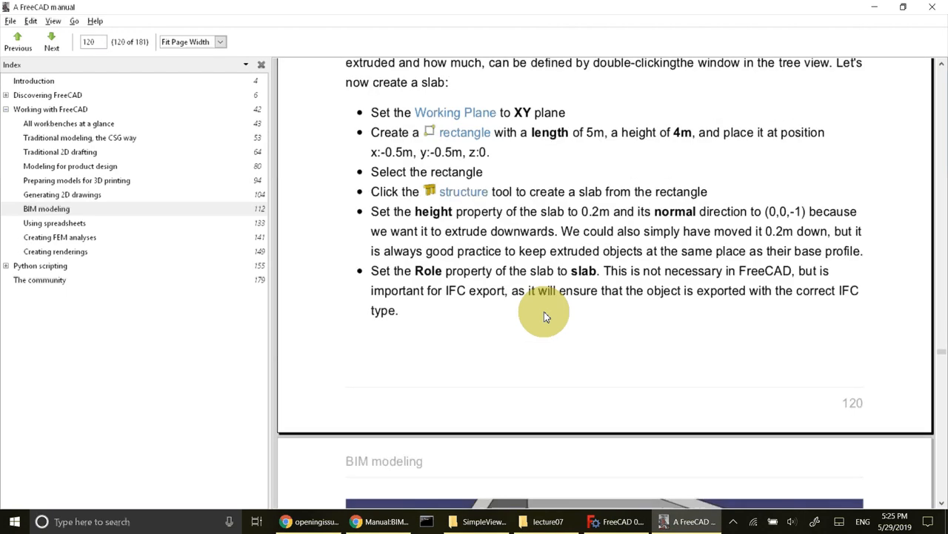
{"action": "mouse_move", "coordinate": [674, 211]}
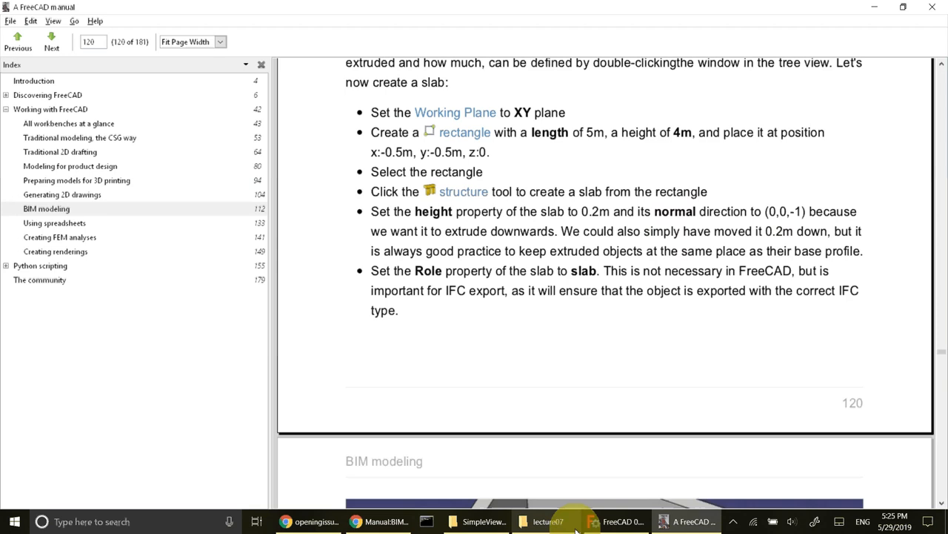
Step: Return to FreeCAD and orbit to view the house and footing from lower down
{"action": "left_click", "coordinate": [619, 521]}
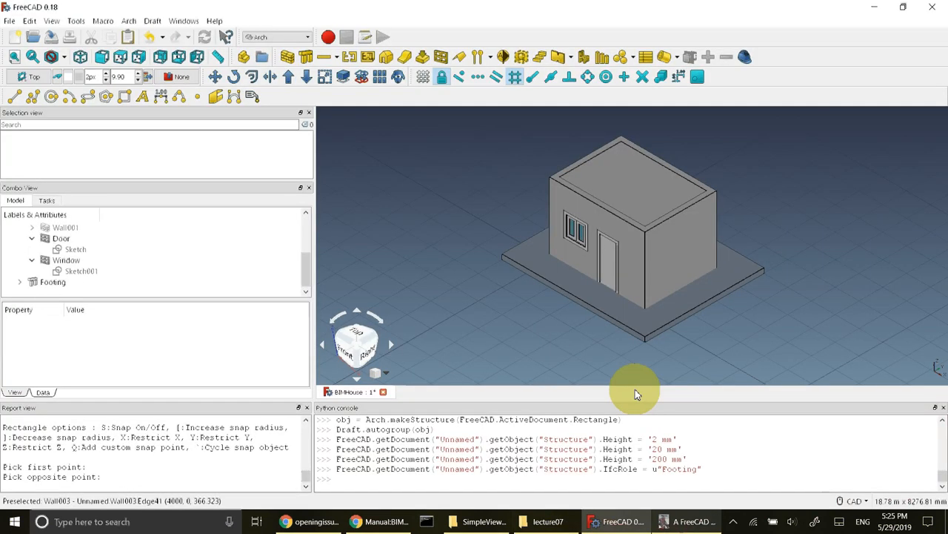
{"action": "mouse_move", "coordinate": [524, 306]}
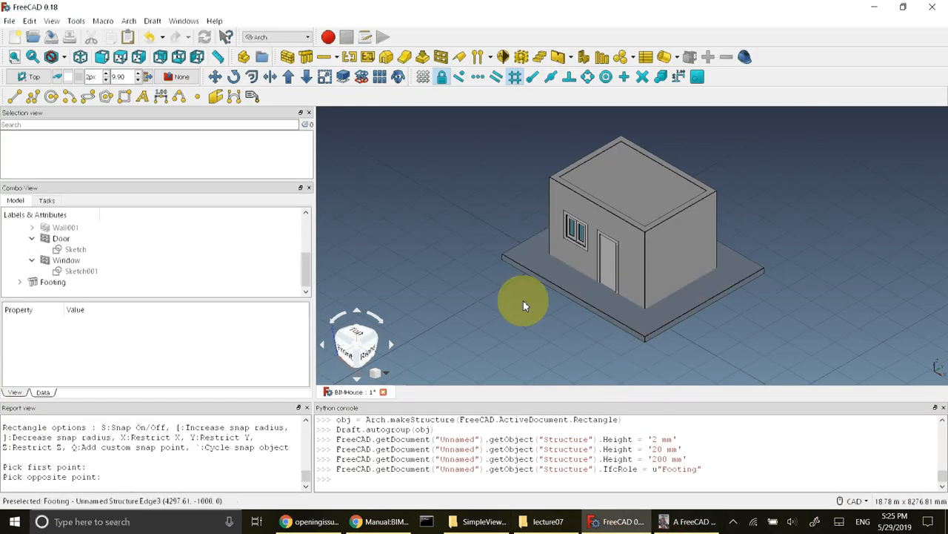
{"action": "left_click_drag", "start_coordinate": [526, 304], "coordinate": [523, 278]}
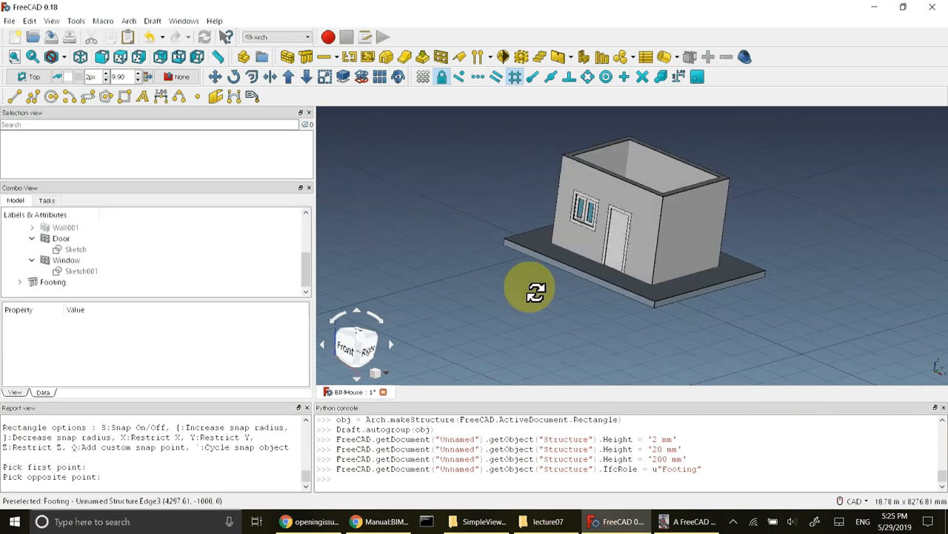
{"action": "mouse_move", "coordinate": [623, 256]}
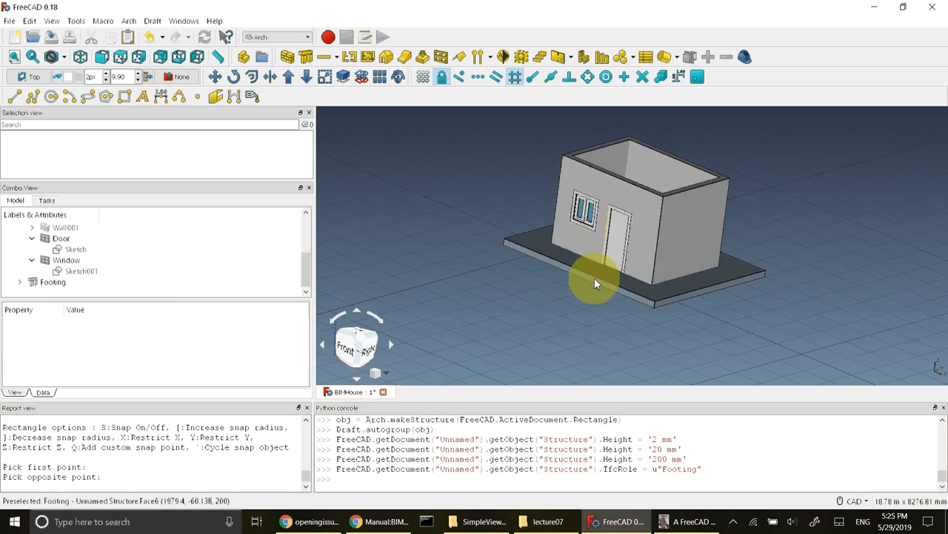
{"action": "mouse_move", "coordinate": [630, 280]}
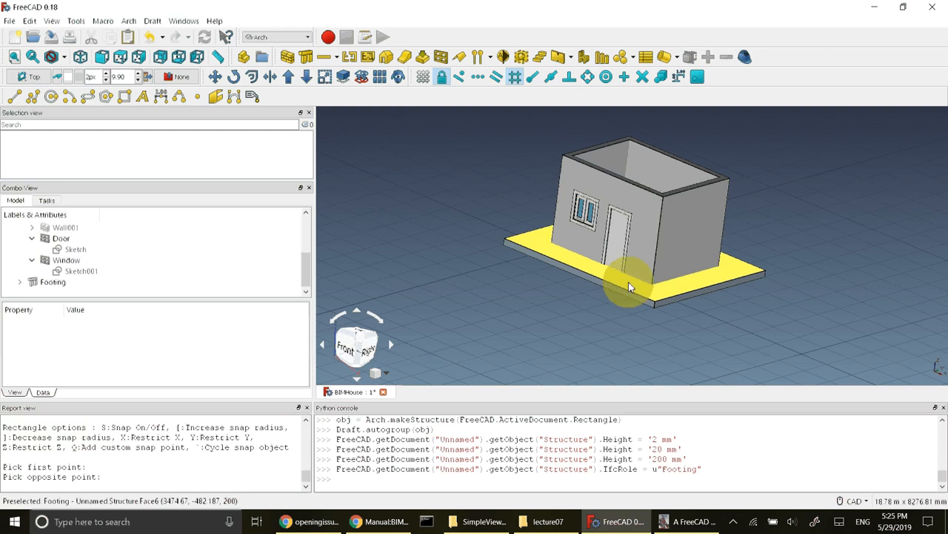
{"action": "mouse_move", "coordinate": [630, 267]}
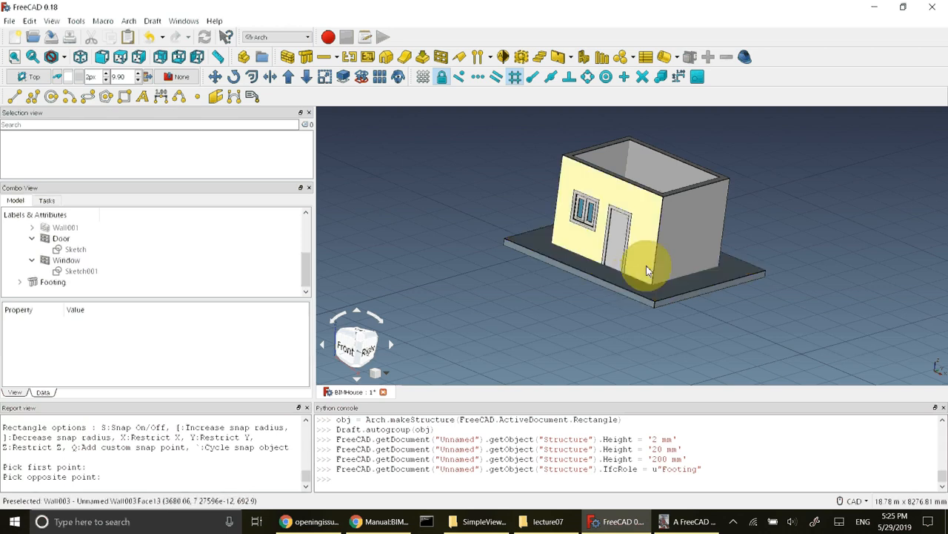
{"action": "mouse_move", "coordinate": [504, 276]}
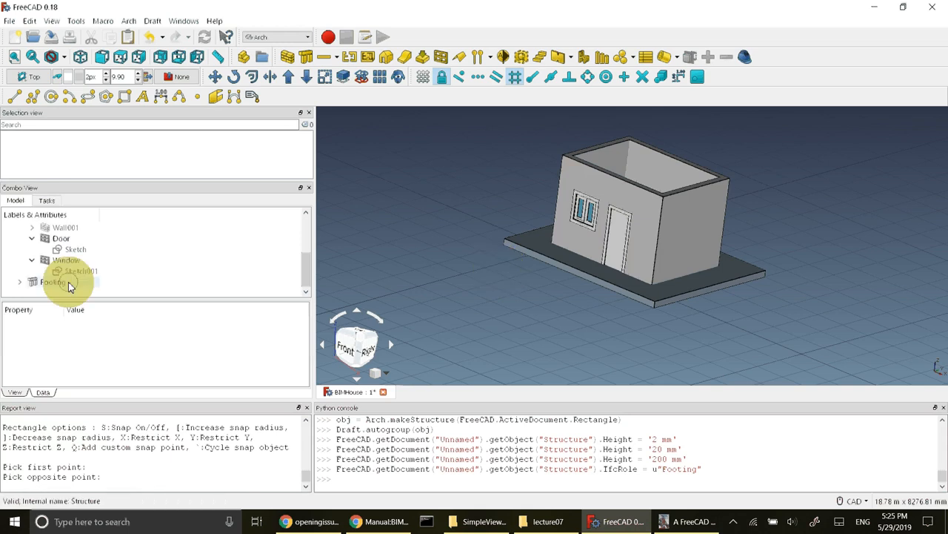
Step: Set the Footing slab's Normal direction to (0, 0, -1)
{"action": "left_click", "coordinate": [52, 281]}
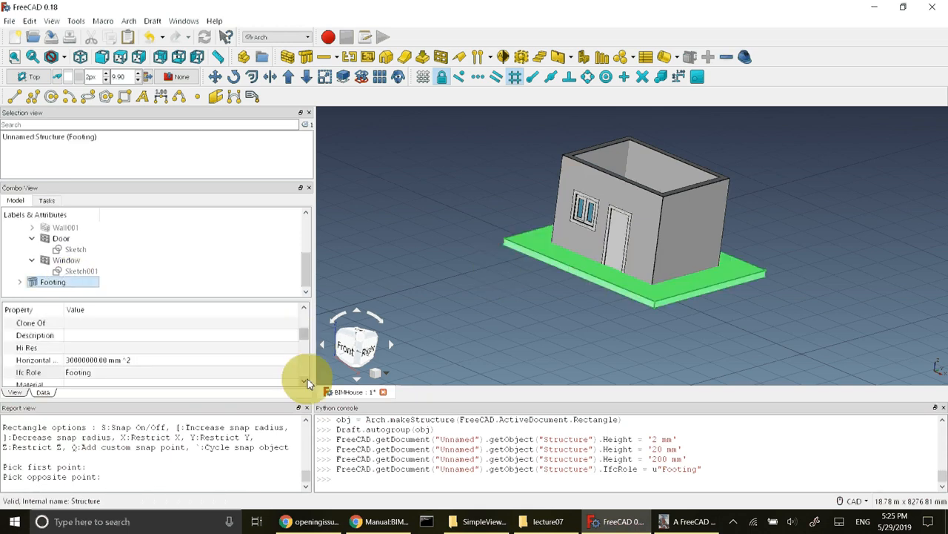
{"action": "scroll", "scroll_direction": "down", "scroll_amount": 3}
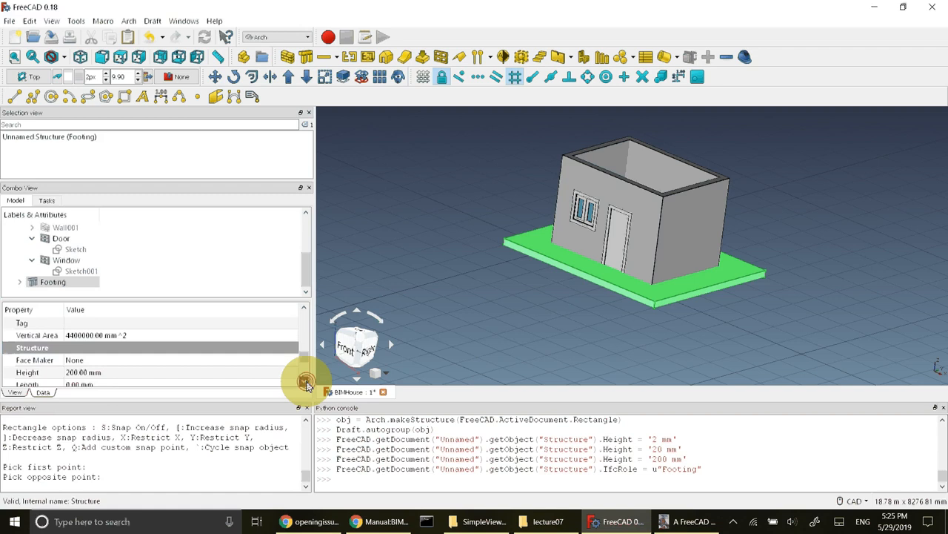
{"action": "scroll", "scroll_direction": "down", "scroll_amount": 3}
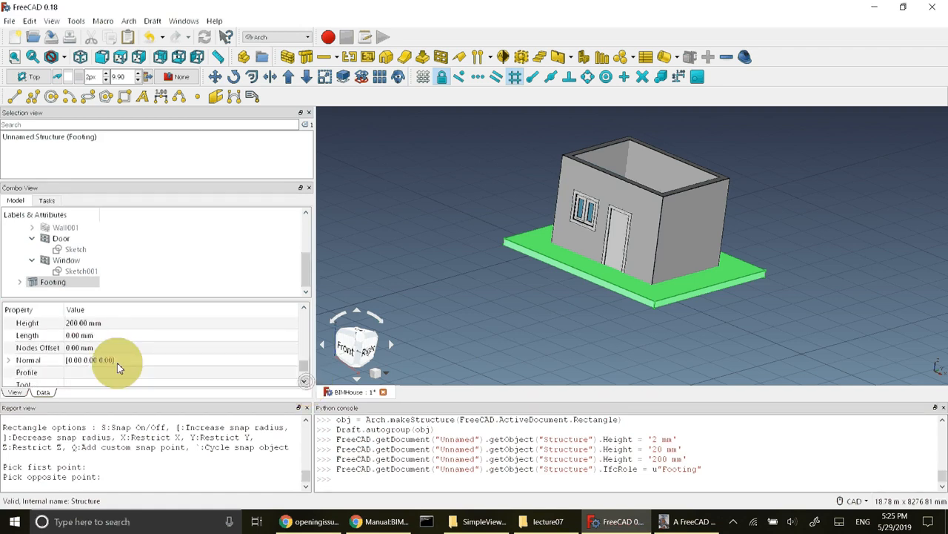
{"action": "left_click", "coordinate": [9, 359]}
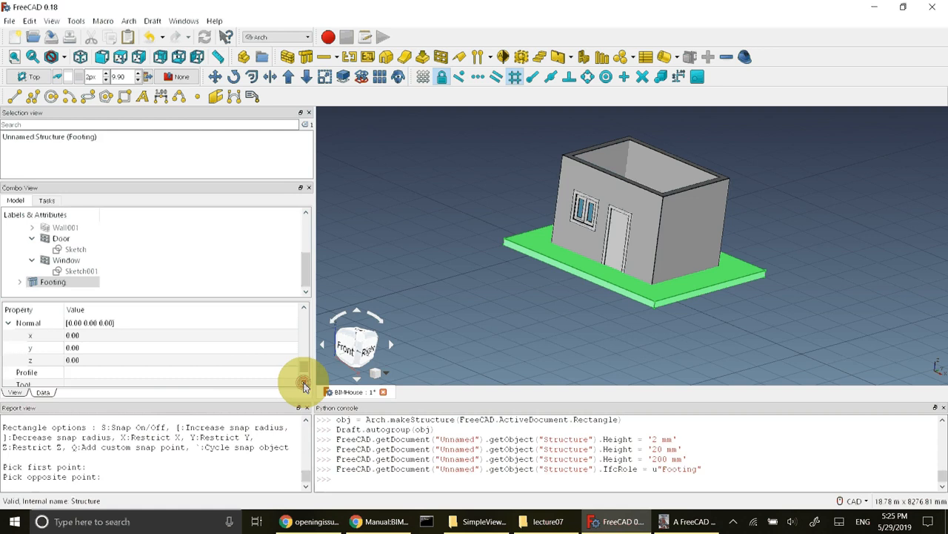
{"action": "left_click", "coordinate": [72, 360]}
{"action": "type", "text": "-1"}
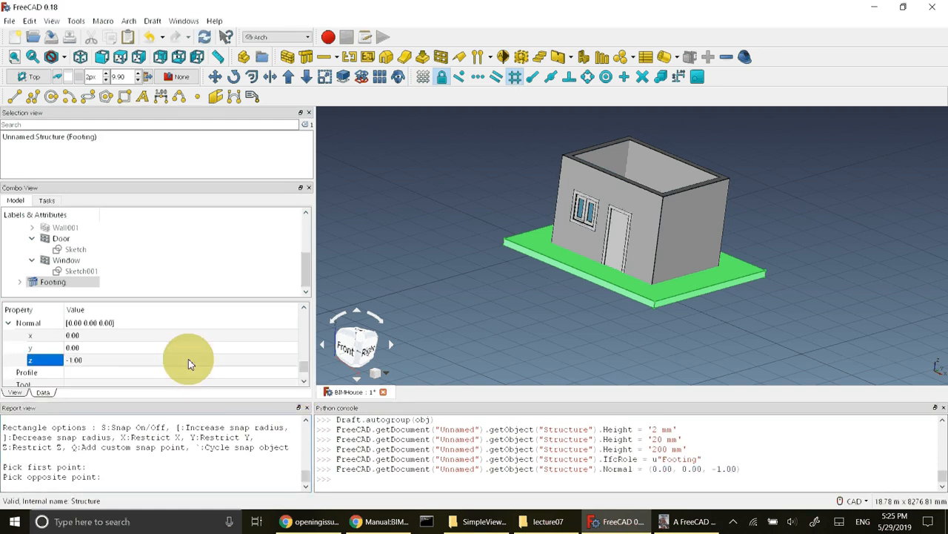
{"action": "left_click", "coordinate": [52, 281]}
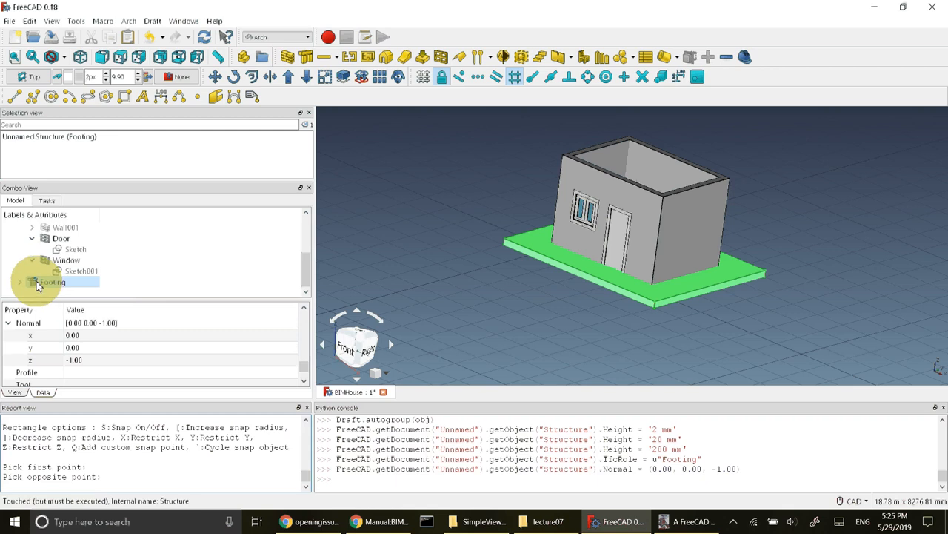
{"action": "mouse_move", "coordinate": [664, 297]}
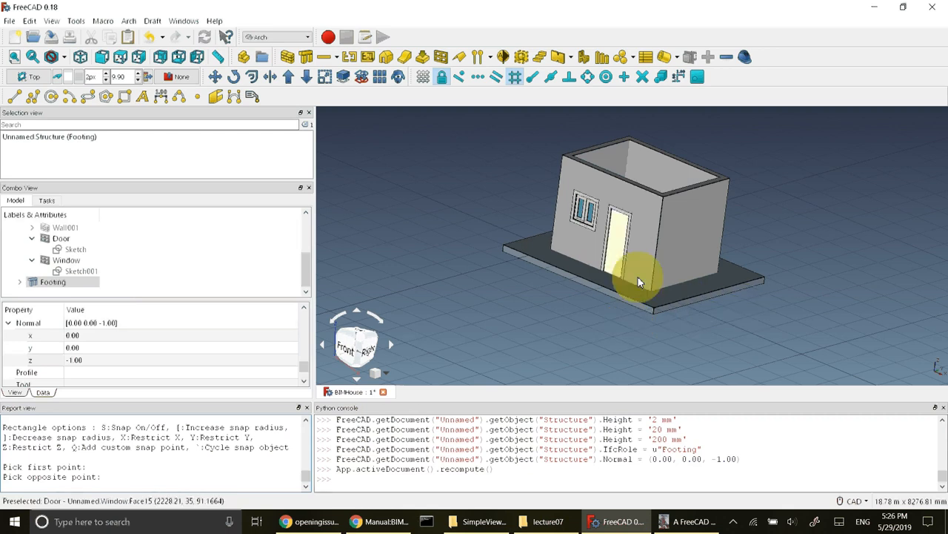
{"action": "mouse_move", "coordinate": [788, 317]}
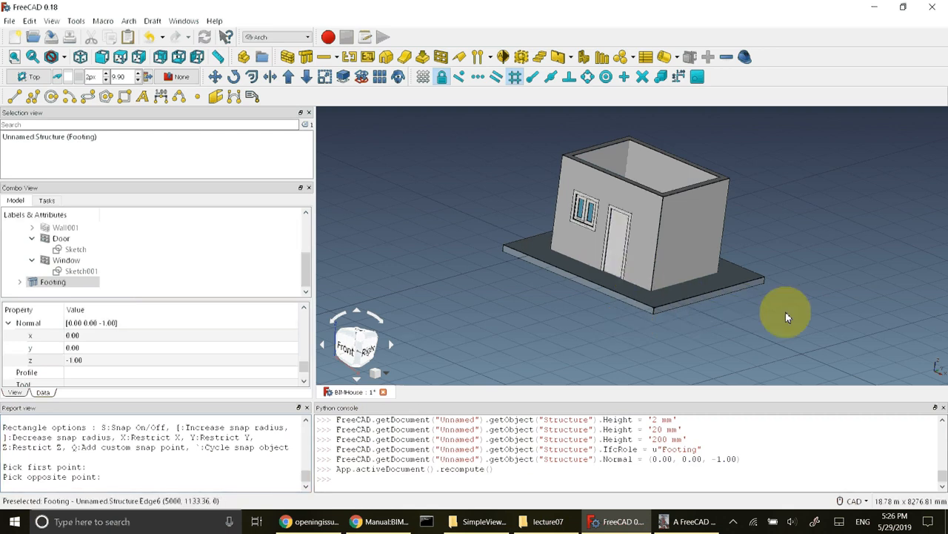
Step: Orbit lower, confirm the footing is under the walls in Right view, then go isometric
{"action": "left_click_drag", "start_coordinate": [786, 317], "coordinate": [763, 293]}
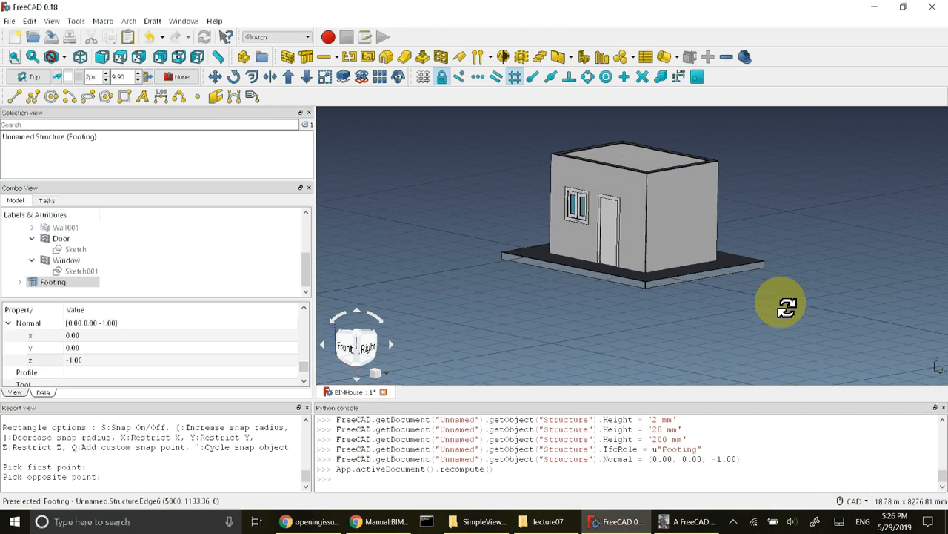
{"action": "mouse_move", "coordinate": [647, 358]}
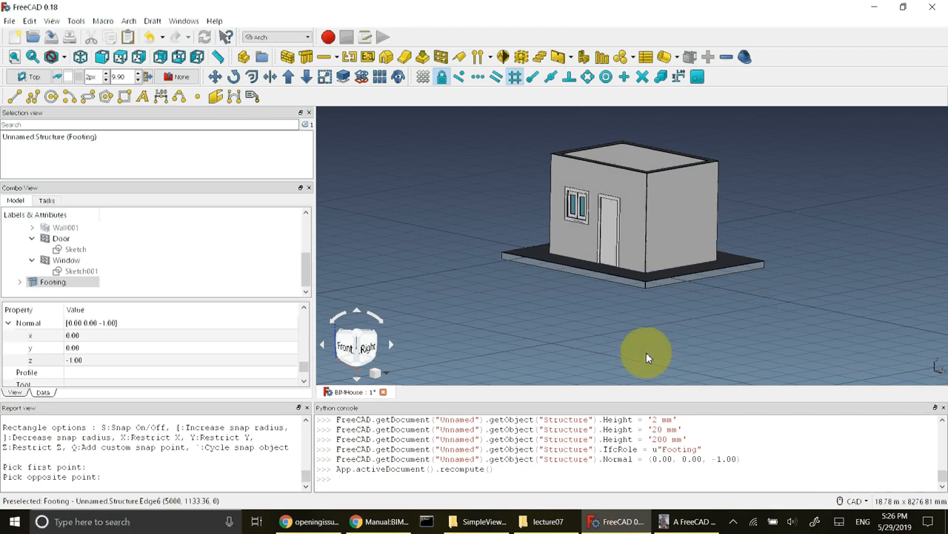
{"action": "mouse_move", "coordinate": [515, 334]}
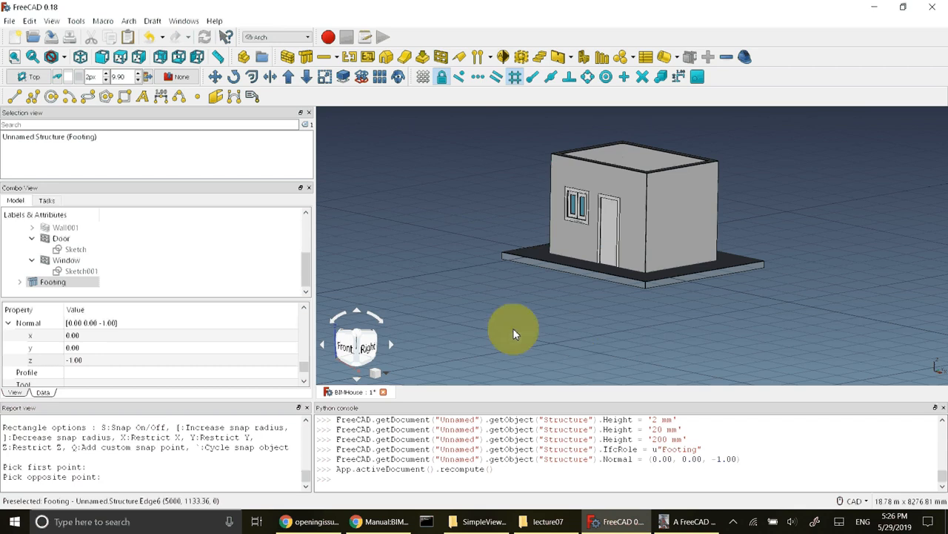
{"action": "left_click", "coordinate": [391, 344]}
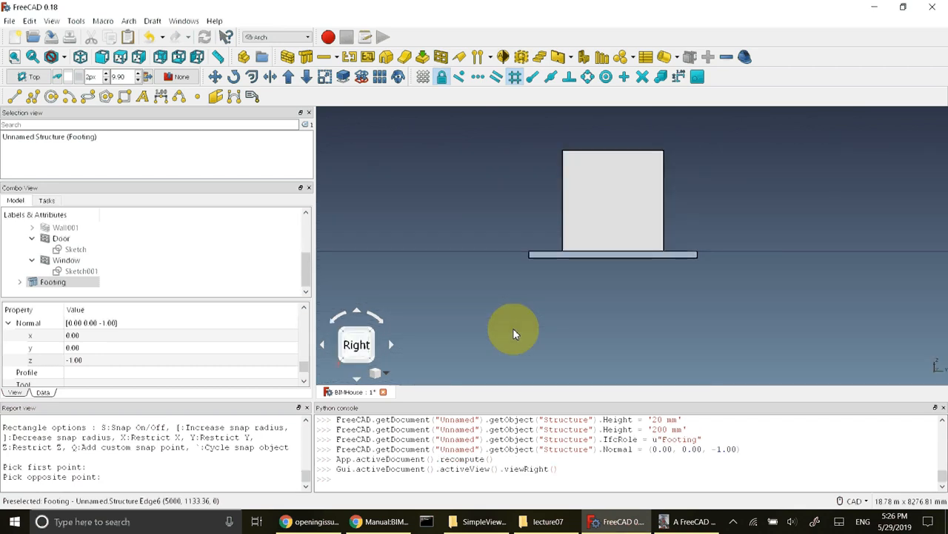
{"action": "mouse_move", "coordinate": [748, 254]}
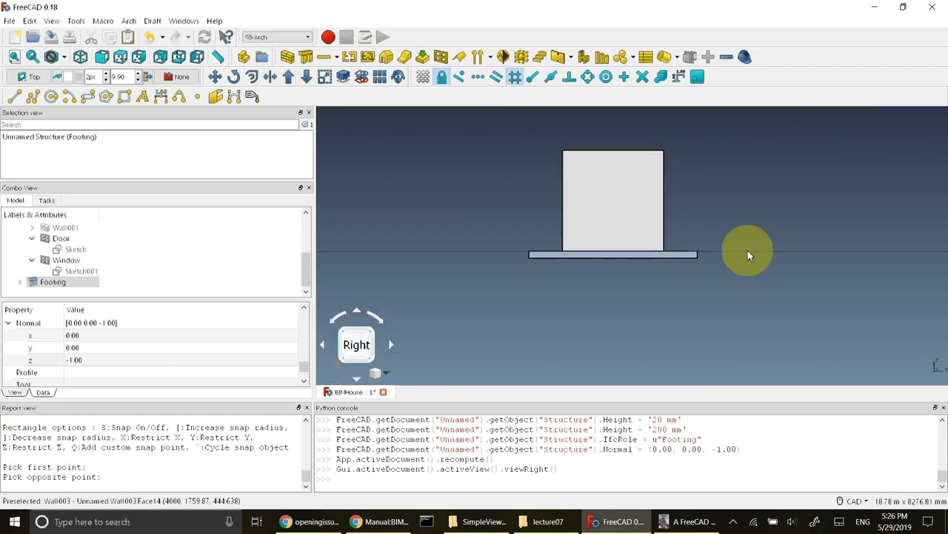
{"action": "mouse_move", "coordinate": [728, 258]}
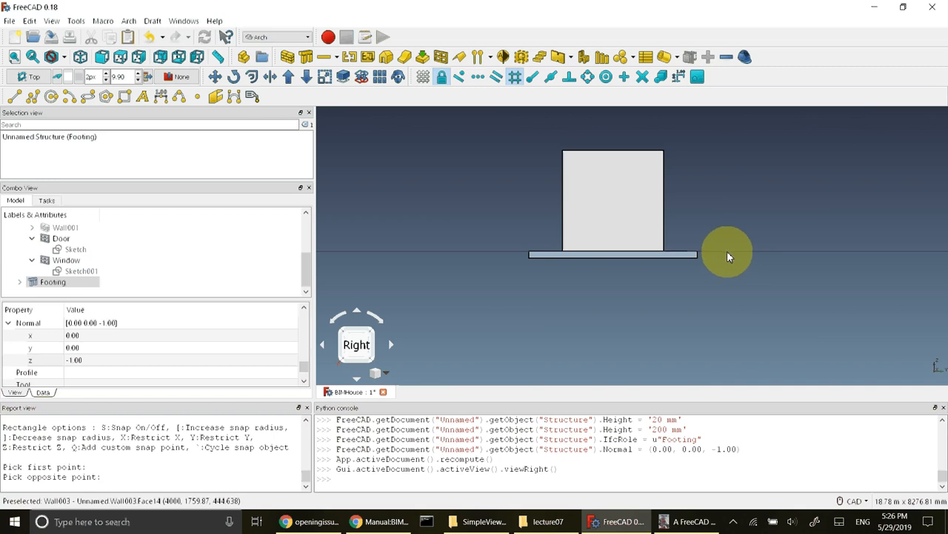
{"action": "mouse_move", "coordinate": [676, 258]}
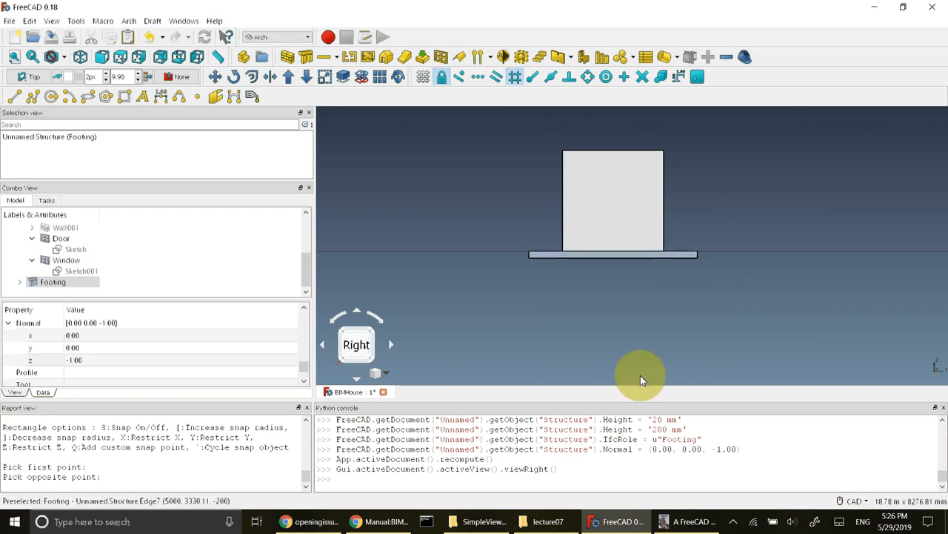
{"action": "left_click", "coordinate": [357, 316]}
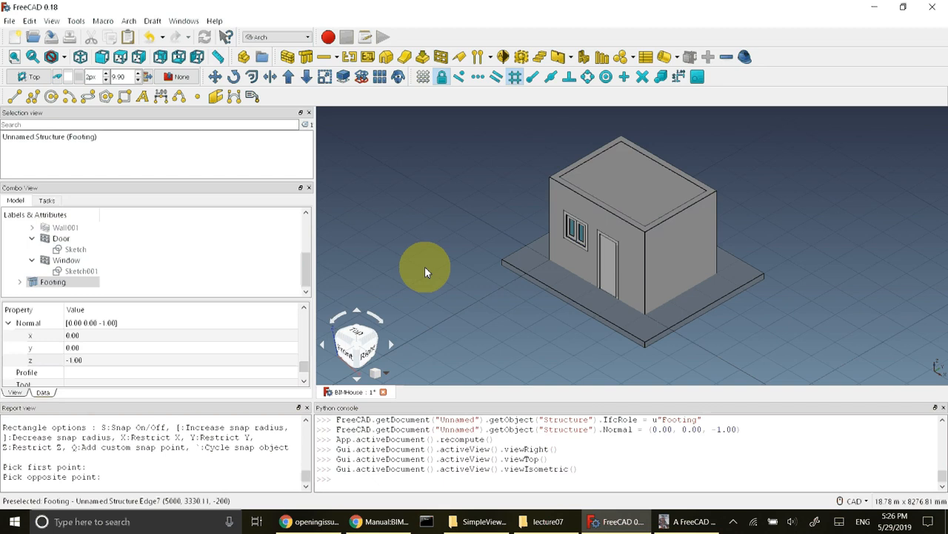
{"action": "mouse_move", "coordinate": [478, 304]}
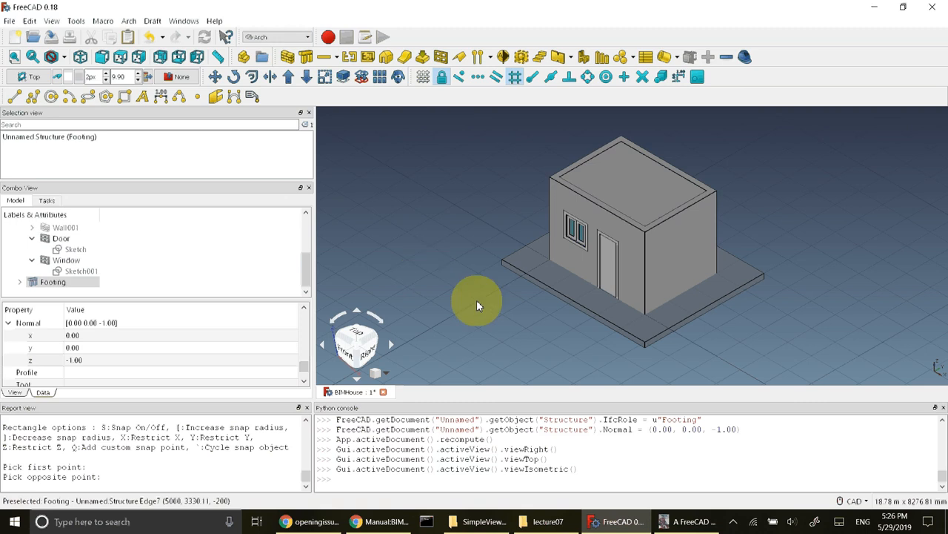
{"action": "mouse_move", "coordinate": [307, 58]}
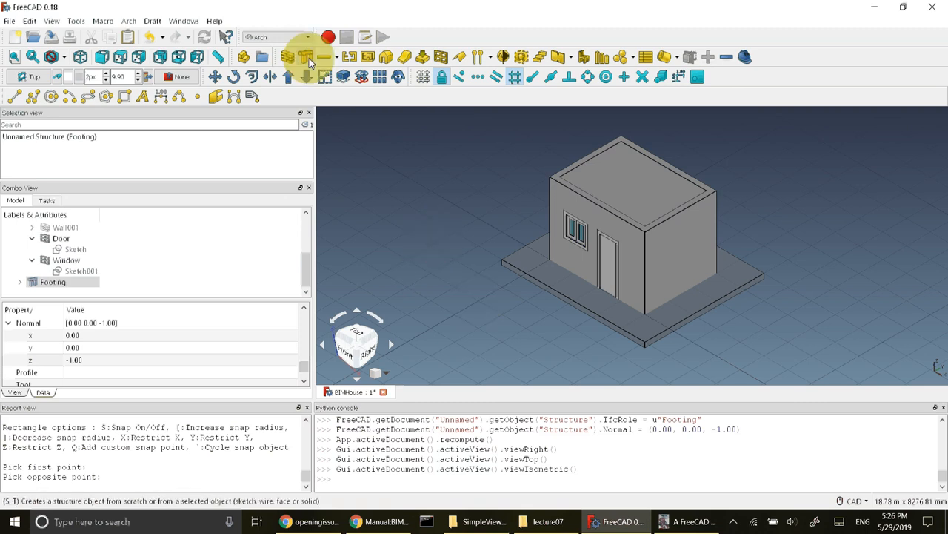
{"action": "mouse_move", "coordinate": [307, 57]}
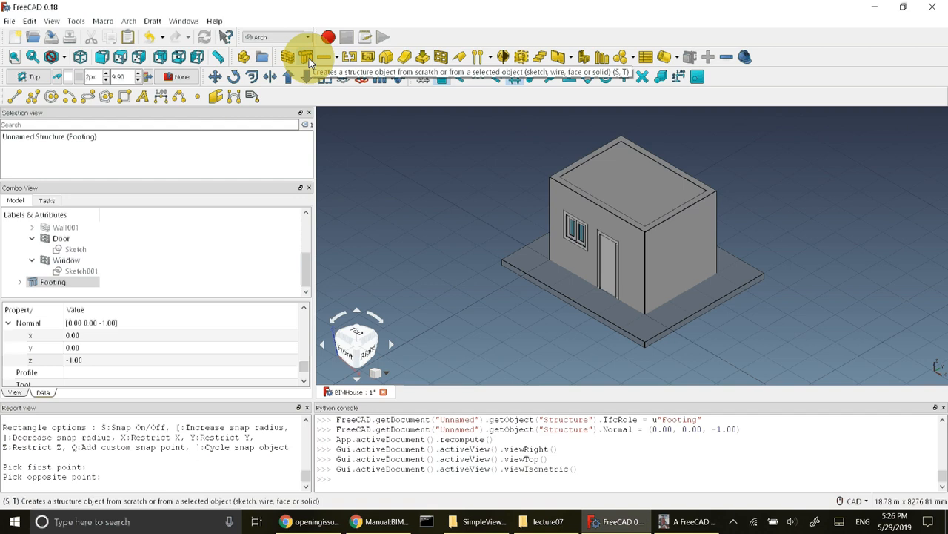
Step: Start a new Arch Structure in Beam mode with the HEB category's HEB180 preset
{"action": "left_click", "coordinate": [306, 56]}
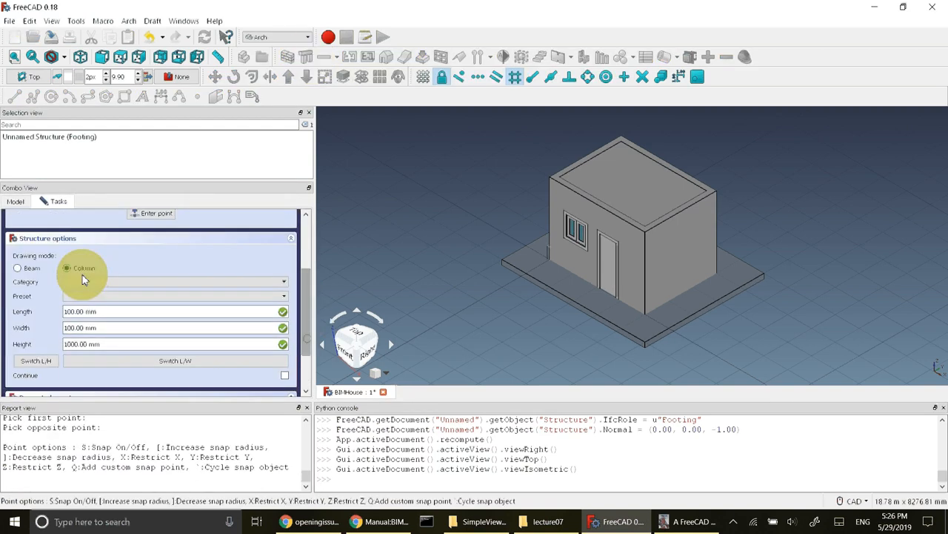
{"action": "left_click", "coordinate": [18, 268]}
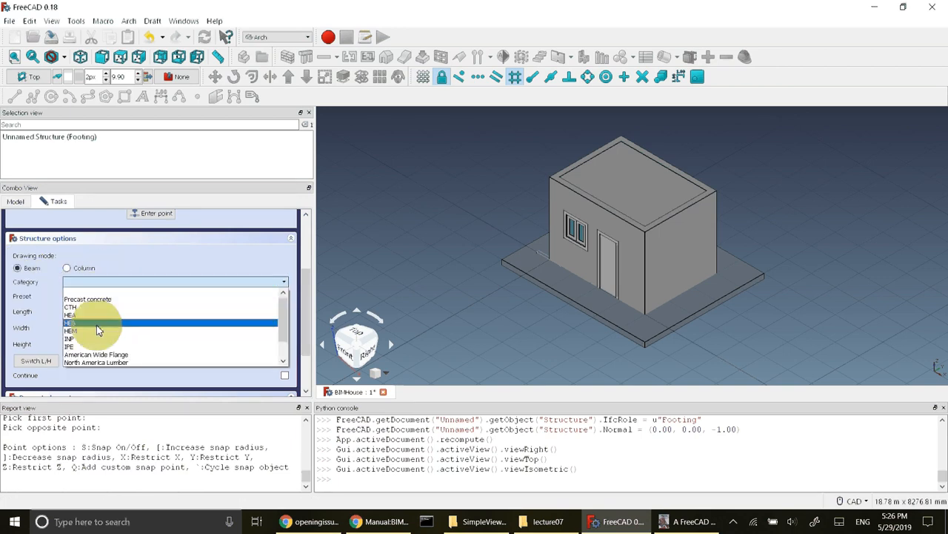
{"action": "left_click", "coordinate": [70, 323]}
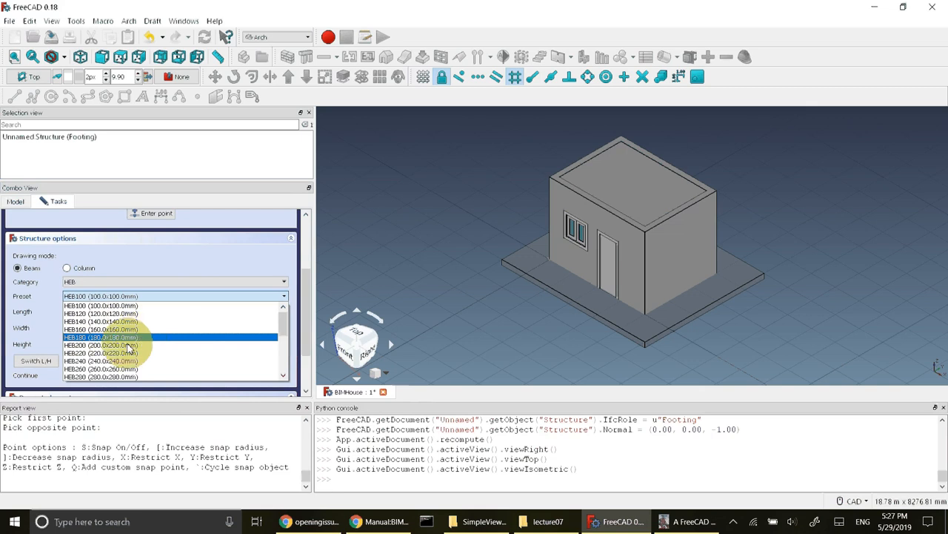
{"action": "mouse_move", "coordinate": [137, 343]}
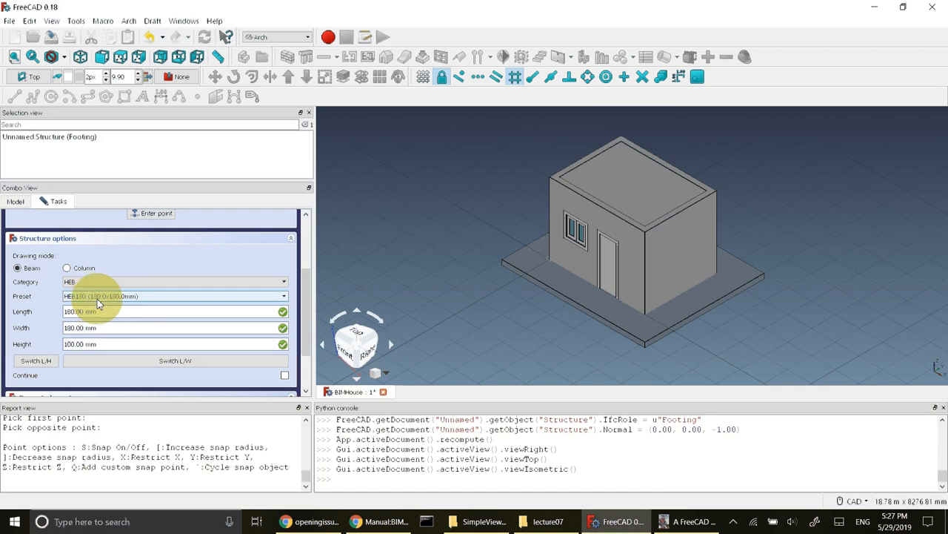
{"action": "mouse_move", "coordinate": [119, 303]}
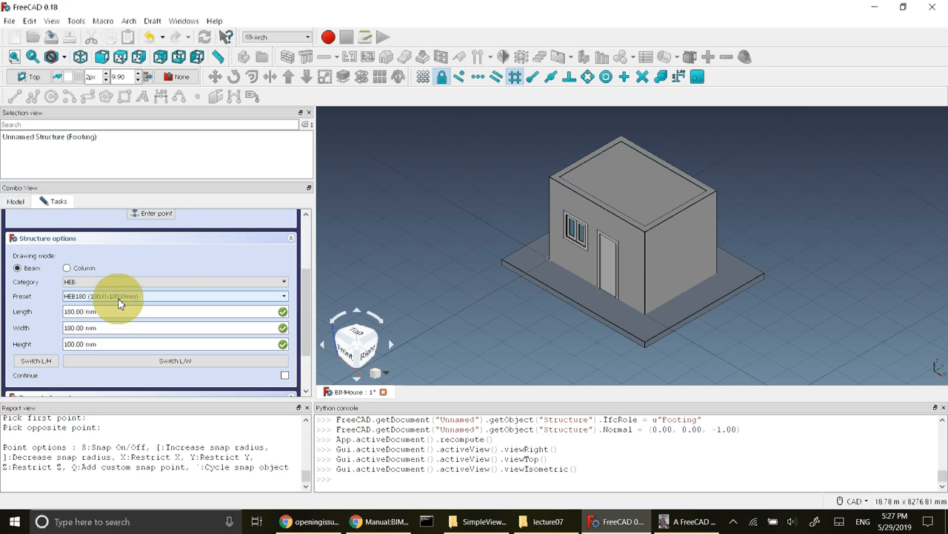
{"action": "scroll", "scroll_direction": "down", "scroll_amount": 3}
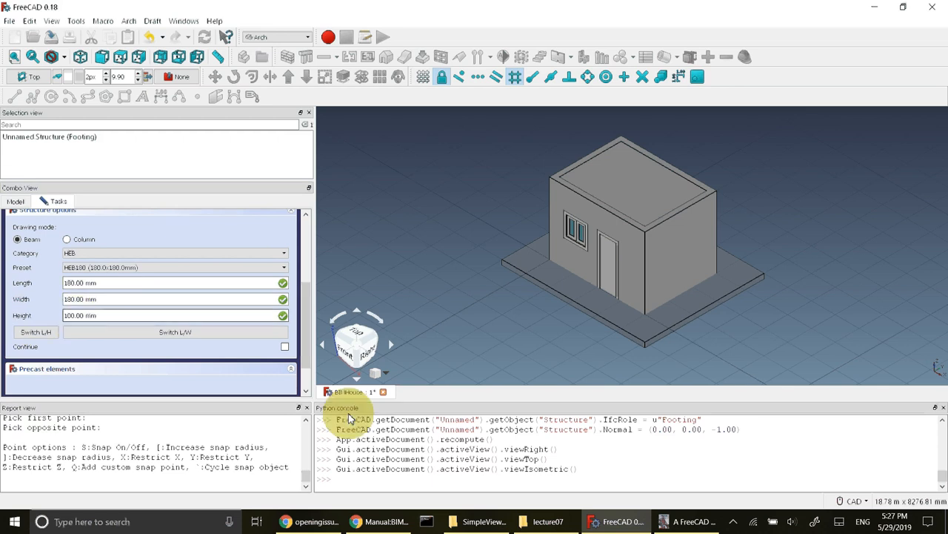
Step: Read the manual's page 121 step on the 4 m HEB 180 beam, then return to FreeCAD
{"action": "left_click", "coordinate": [689, 520]}
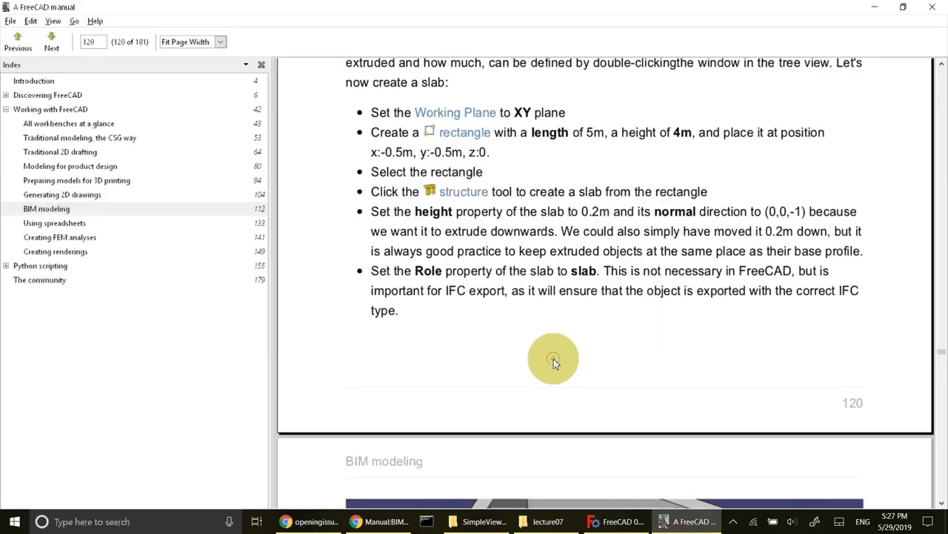
{"action": "scroll", "scroll_direction": "down", "scroll_amount": 3}
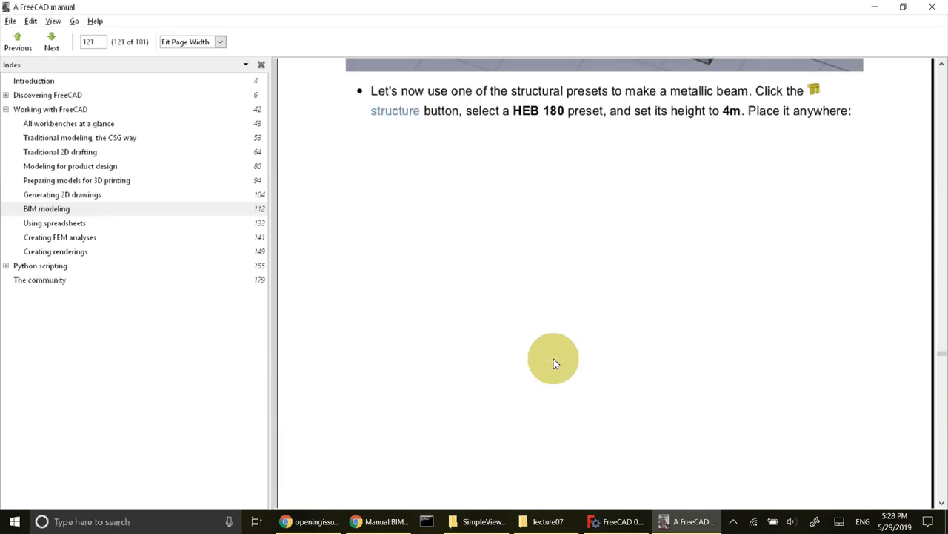
{"action": "mouse_move", "coordinate": [676, 441]}
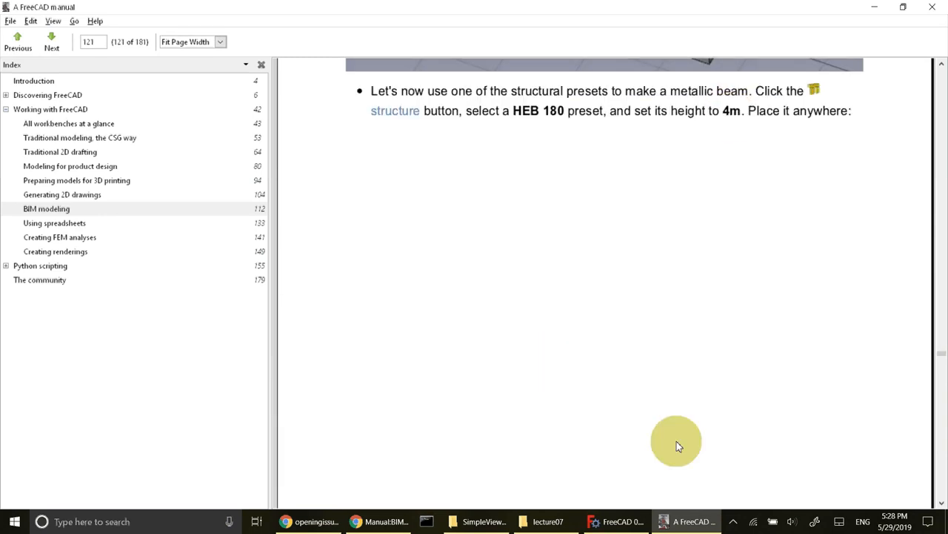
{"action": "left_click", "coordinate": [616, 521]}
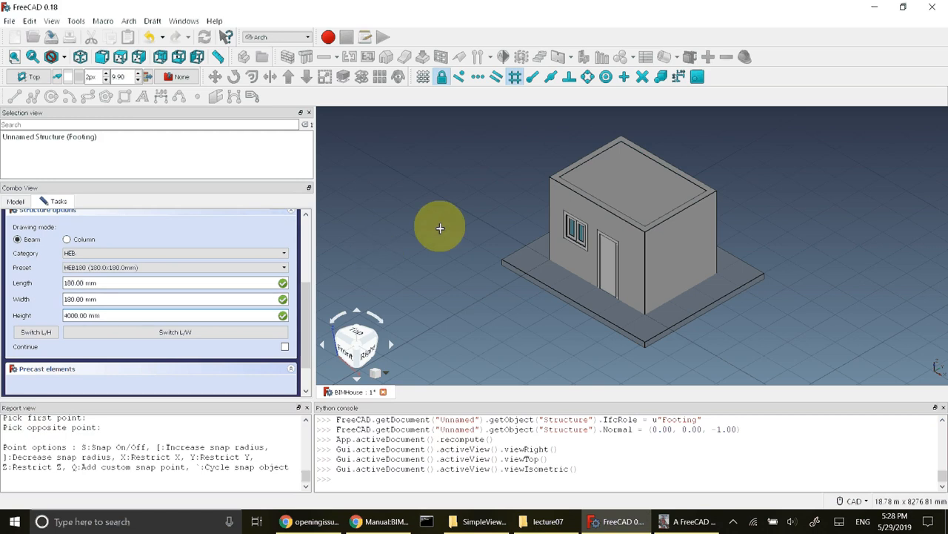
{"action": "mouse_move", "coordinate": [513, 77]}
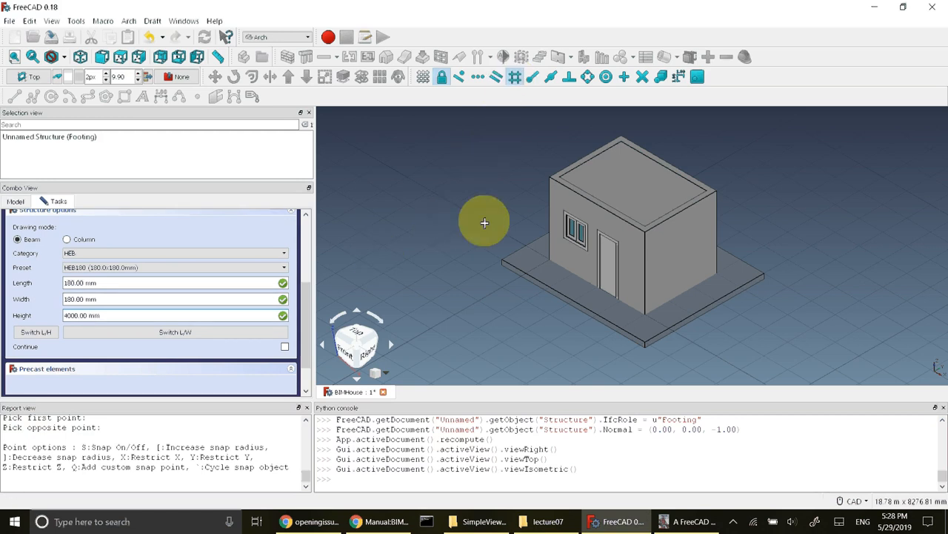
{"action": "mouse_move", "coordinate": [325, 245]}
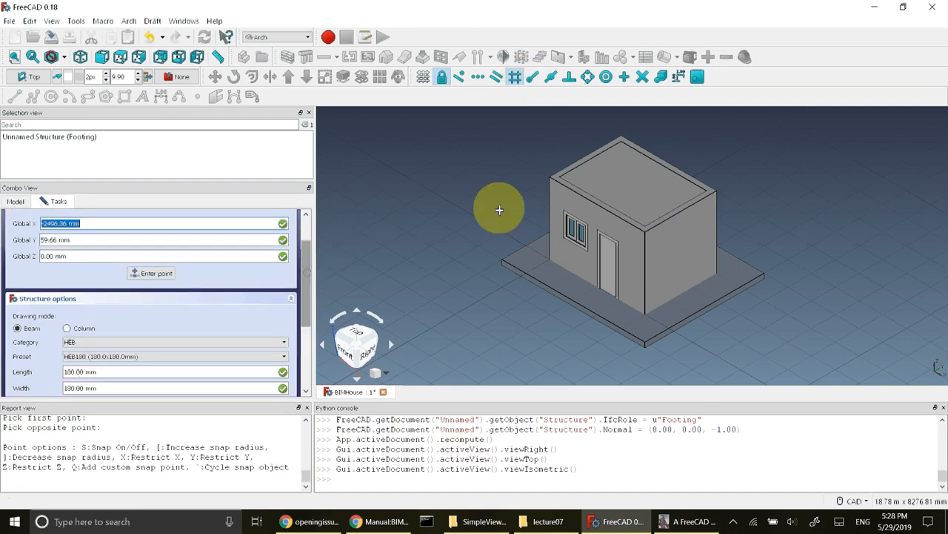
{"action": "mouse_move", "coordinate": [477, 219]}
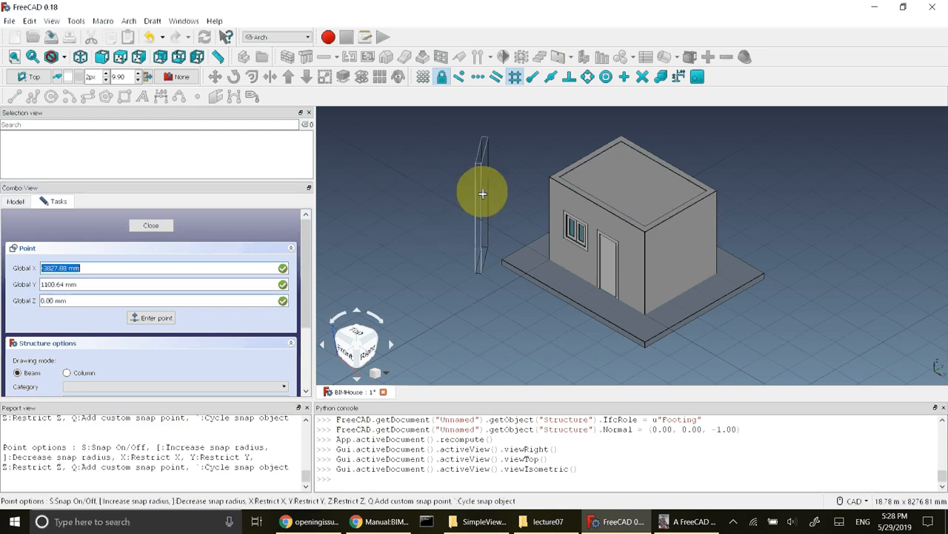
{"action": "mouse_move", "coordinate": [433, 249]}
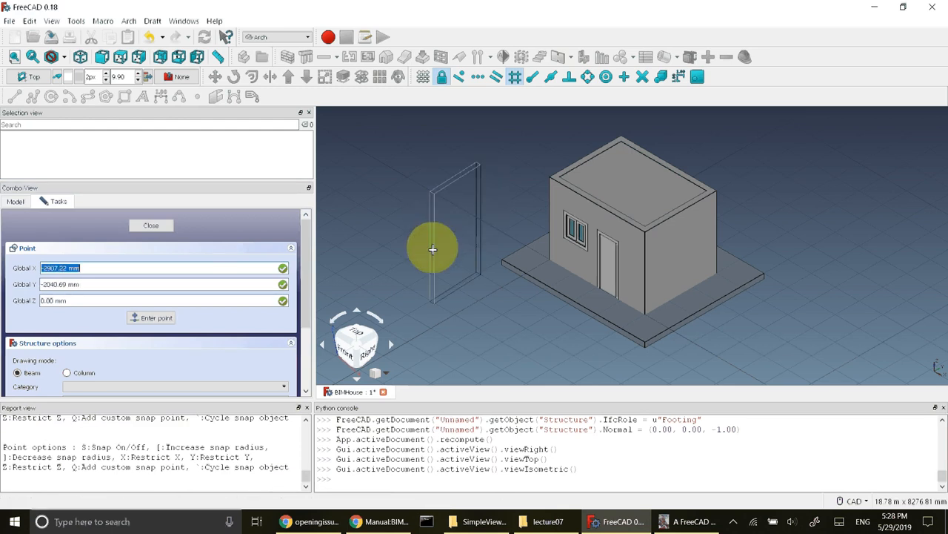
{"action": "mouse_move", "coordinate": [522, 185]}
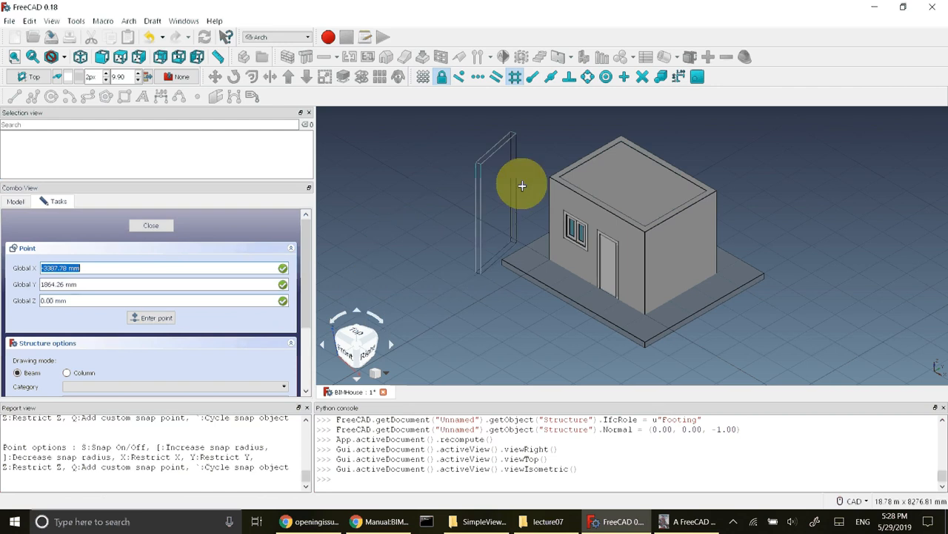
{"action": "mouse_move", "coordinate": [393, 217]}
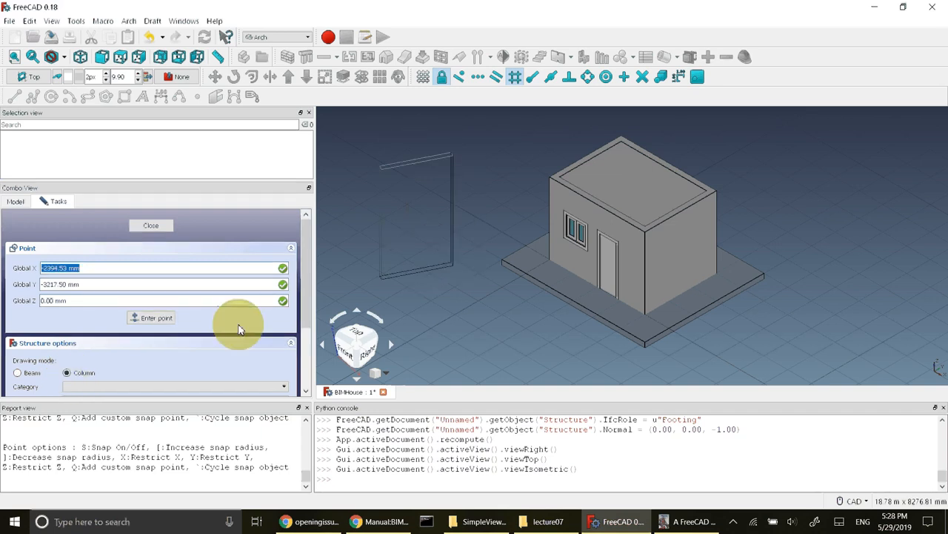
Step: Switch the pending structure to column mode, keeping HEB category, 180 mm width and 4000 mm height
{"action": "scroll", "scroll_direction": "down", "scroll_amount": 3}
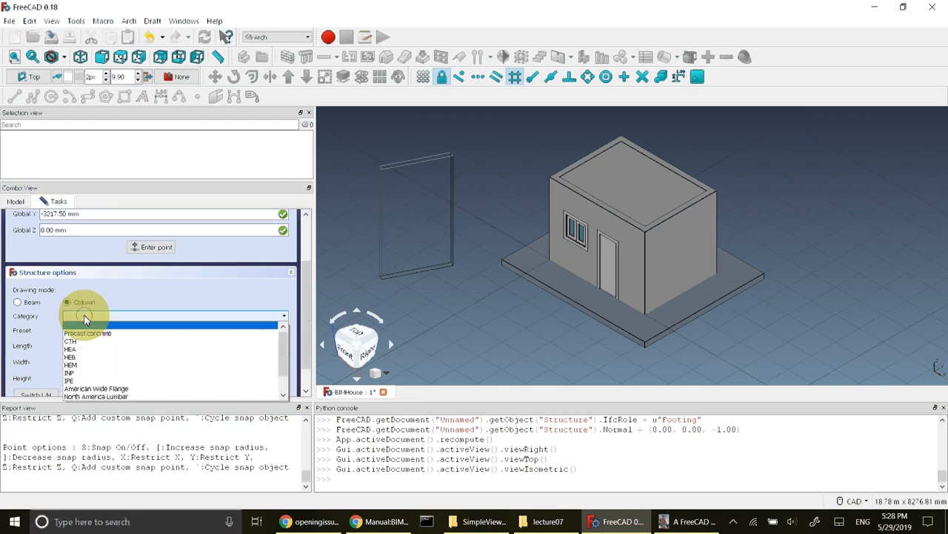
{"action": "left_click", "coordinate": [70, 349]}
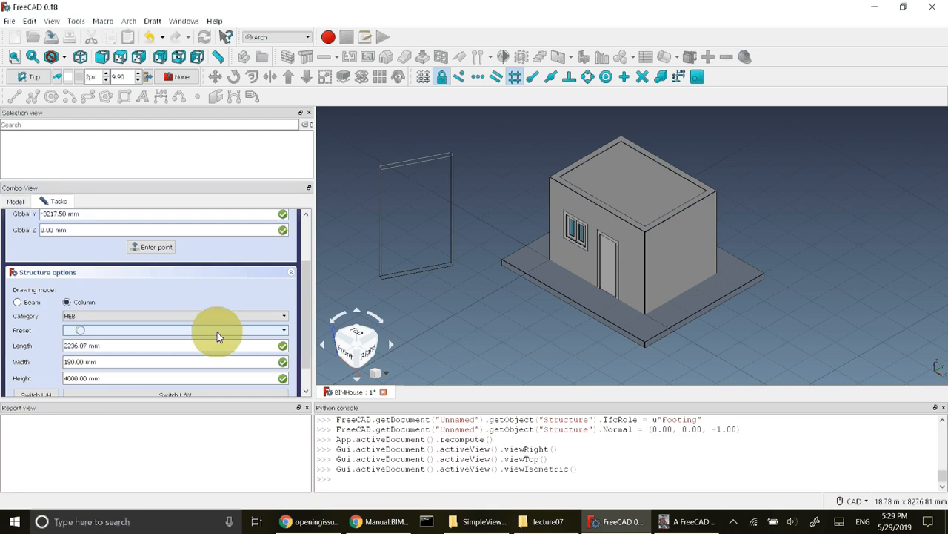
{"action": "left_click", "coordinate": [285, 330]}
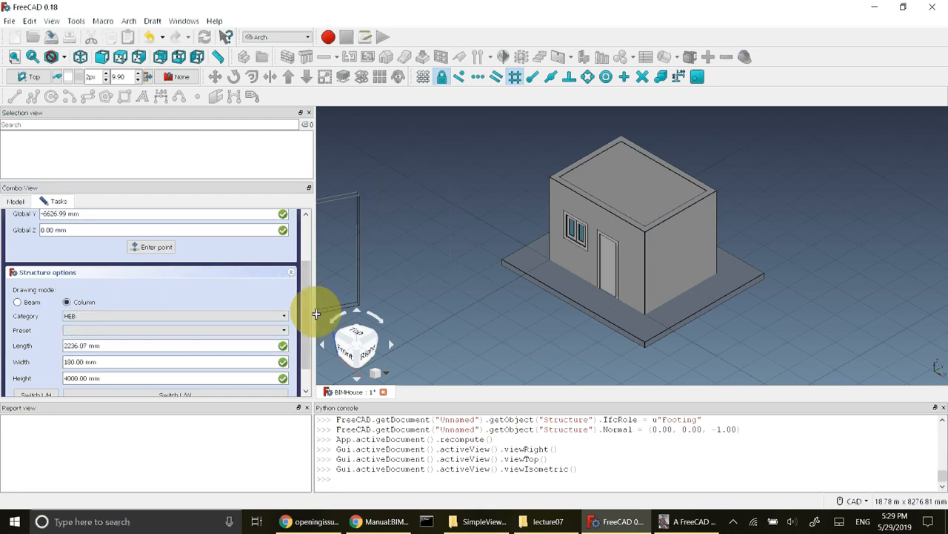
{"action": "scroll", "scroll_direction": "down", "scroll_amount": 3}
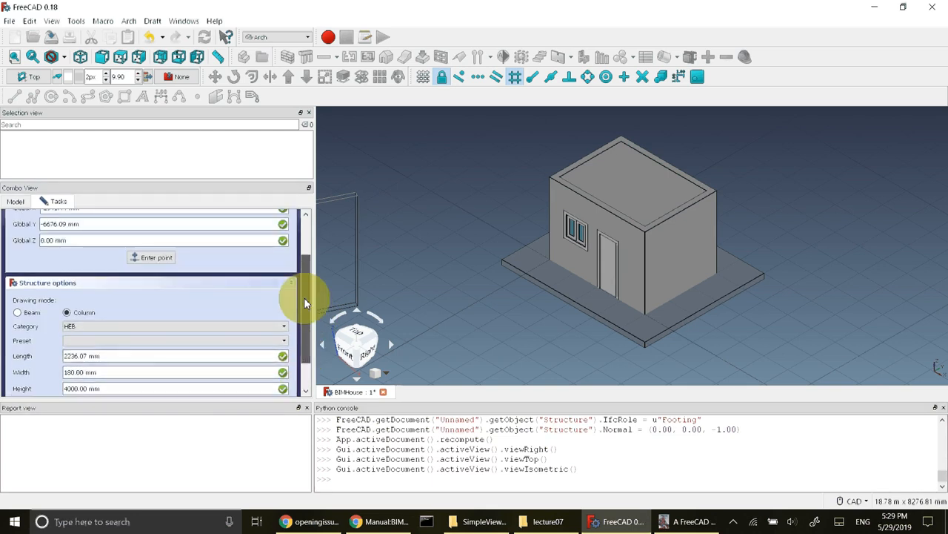
{"action": "scroll", "scroll_direction": "down", "scroll_amount": 3}
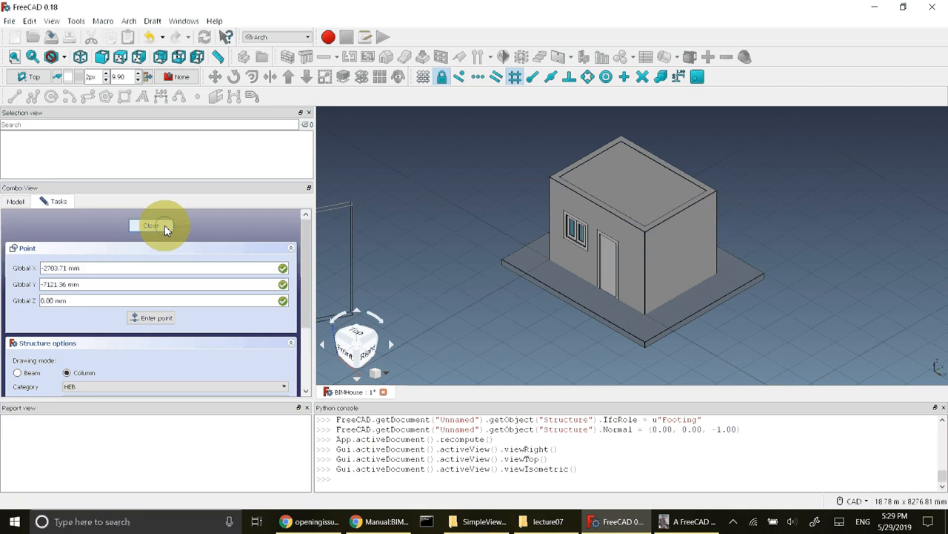
Step: Abandon the unfinished structure and place a 4000 mm HEB180 column on the ground beside the house
{"action": "left_click", "coordinate": [150, 225]}
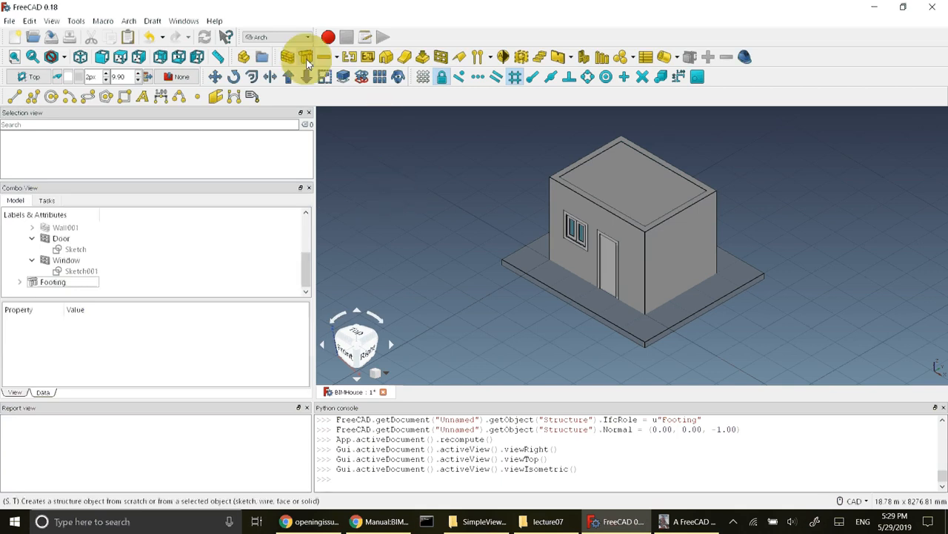
{"action": "mouse_move", "coordinate": [306, 56]}
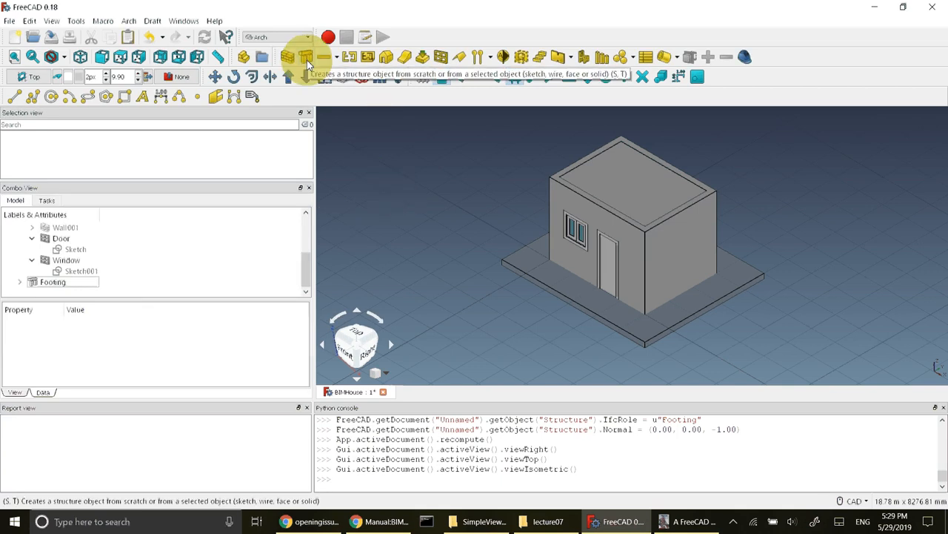
{"action": "left_click", "coordinate": [306, 57]}
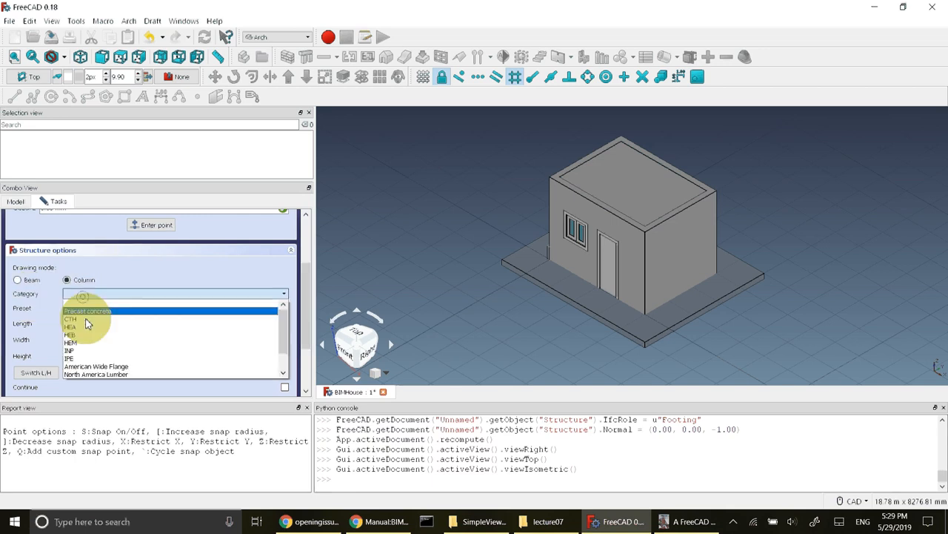
{"action": "left_click", "coordinate": [69, 334]}
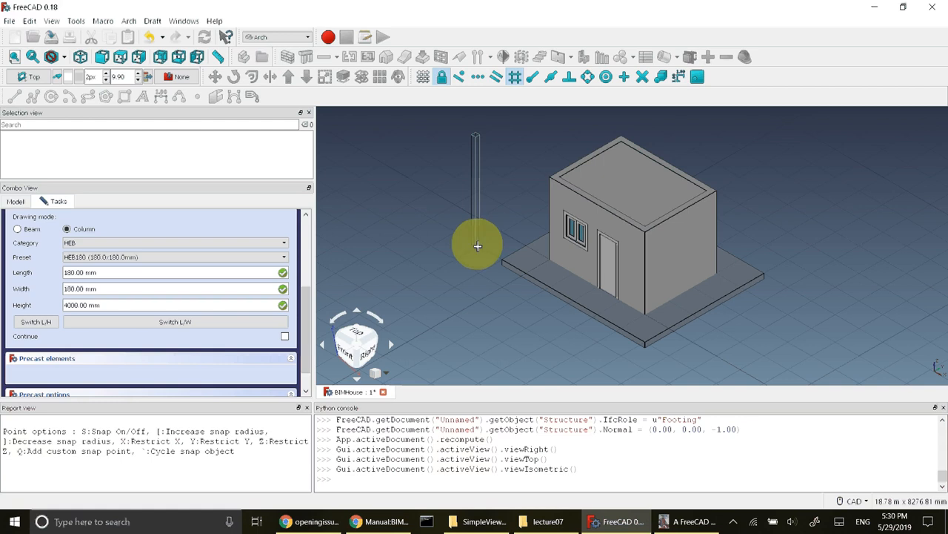
{"action": "mouse_move", "coordinate": [504, 135]}
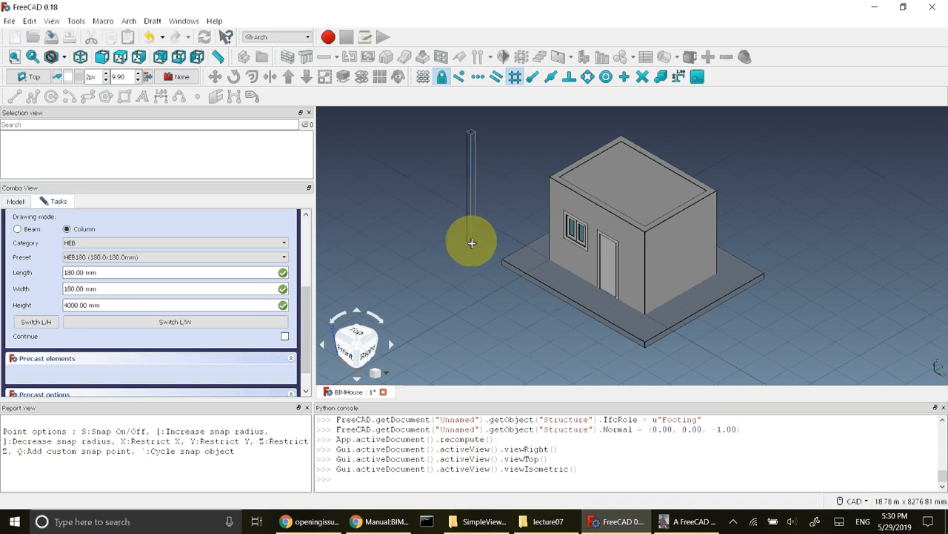
{"action": "mouse_move", "coordinate": [467, 241]}
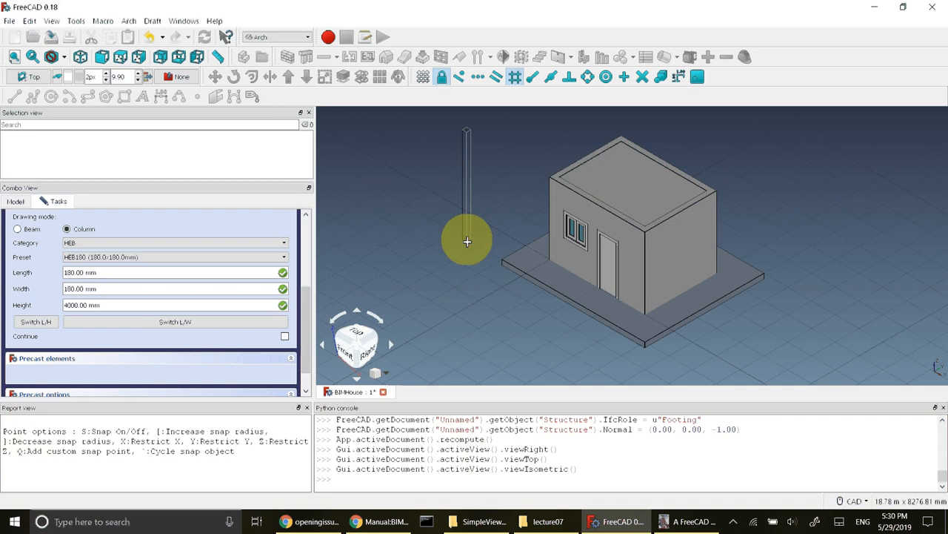
{"action": "mouse_move", "coordinate": [471, 239]}
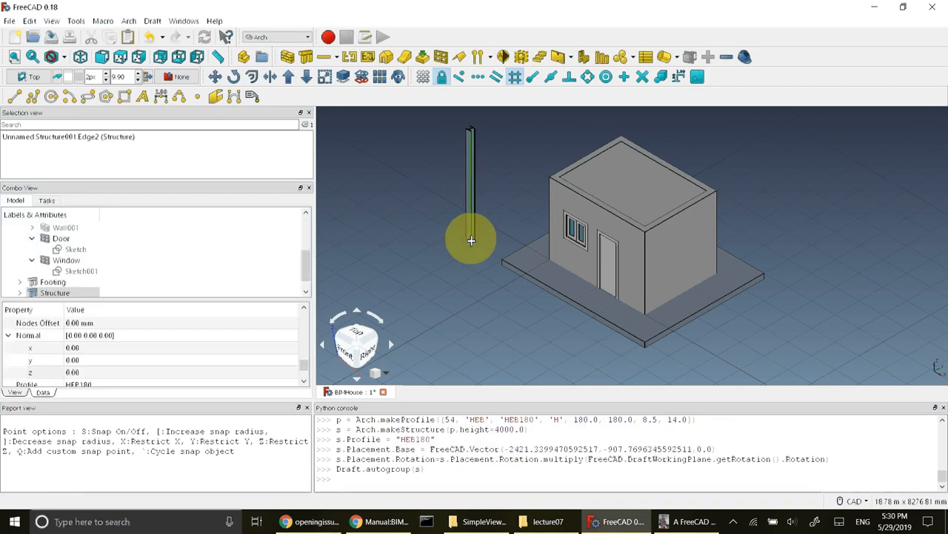
{"action": "mouse_move", "coordinate": [471, 284]}
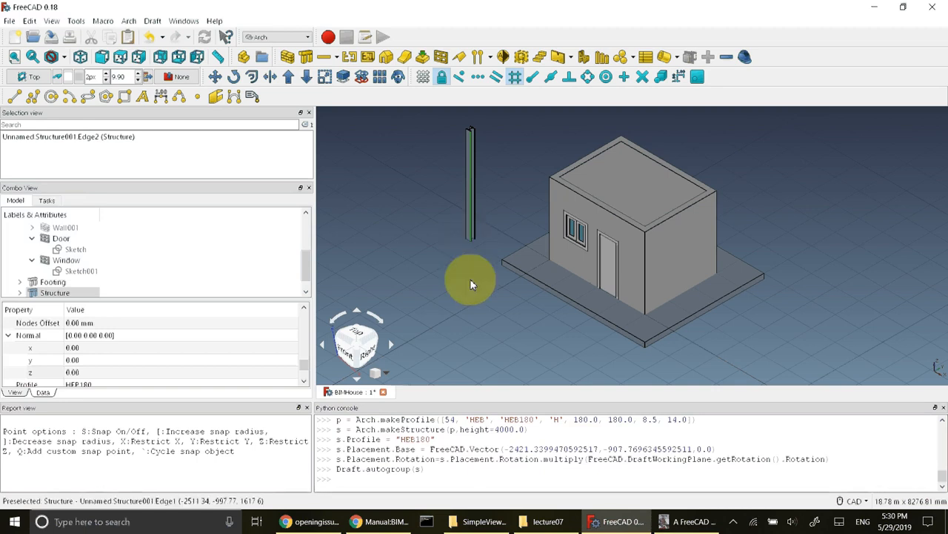
{"action": "mouse_move", "coordinate": [495, 315]}
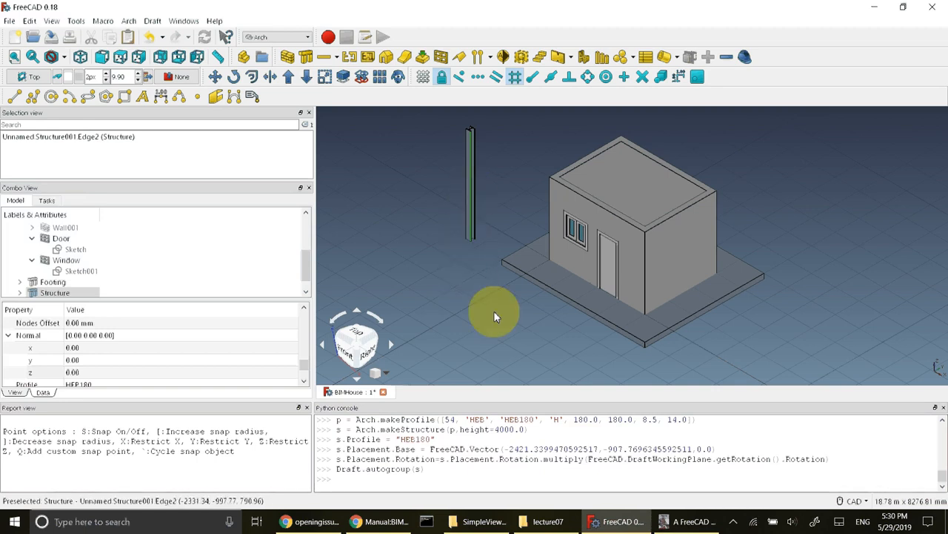
{"action": "mouse_move", "coordinate": [511, 315]}
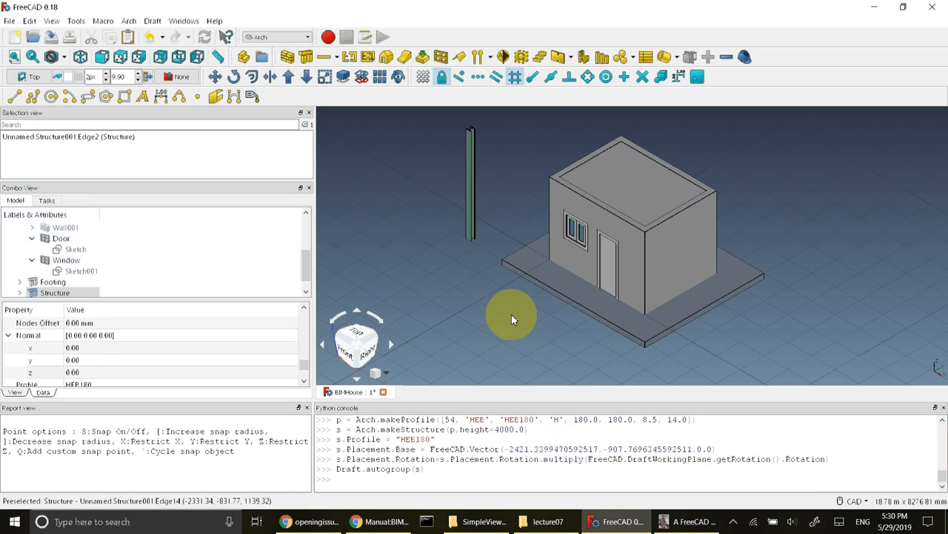
{"action": "mouse_move", "coordinate": [471, 242]}
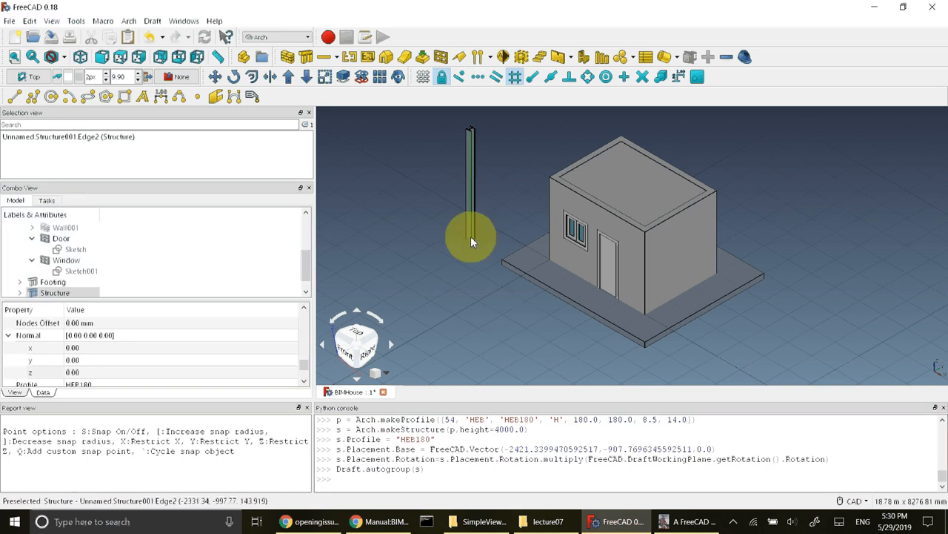
{"action": "left_click", "coordinate": [687, 521]}
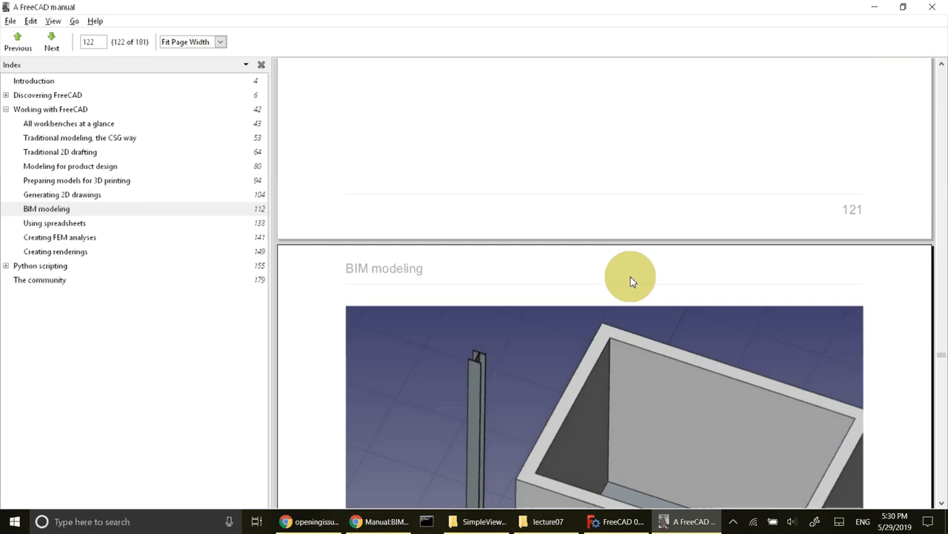
Step: Scroll the manual to the instruction to rotate the beam 90° about X and set it atop a side wall
{"action": "scroll", "scroll_direction": "down", "scroll_amount": 3}
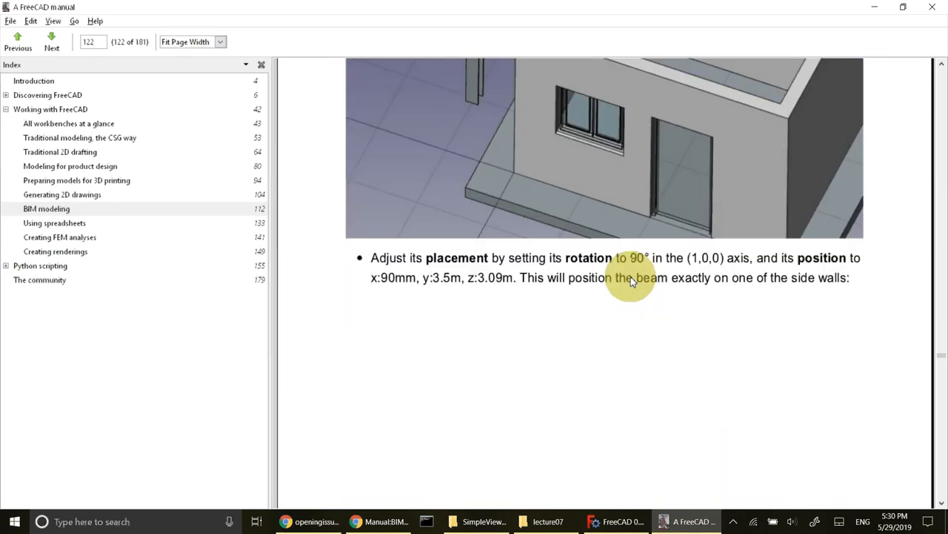
{"action": "mouse_move", "coordinate": [693, 267]}
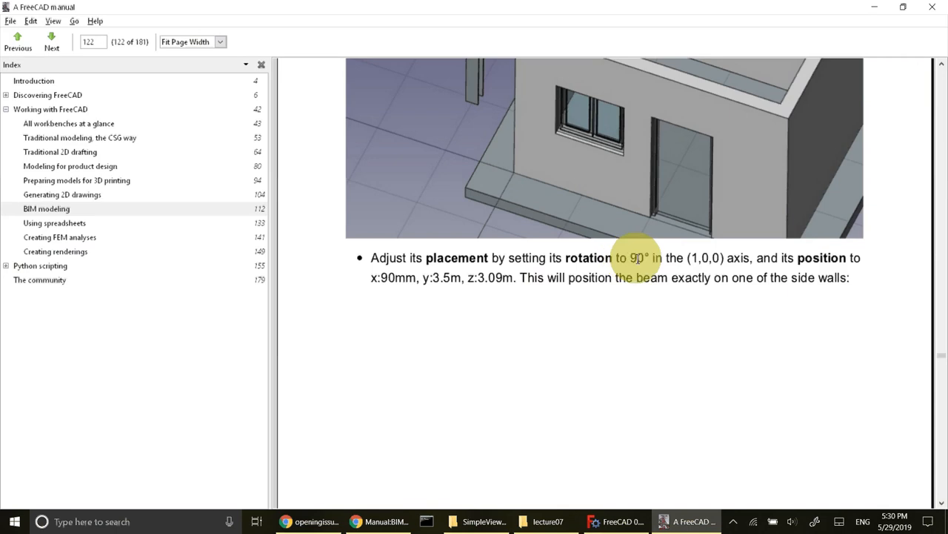
{"action": "mouse_move", "coordinate": [644, 260]}
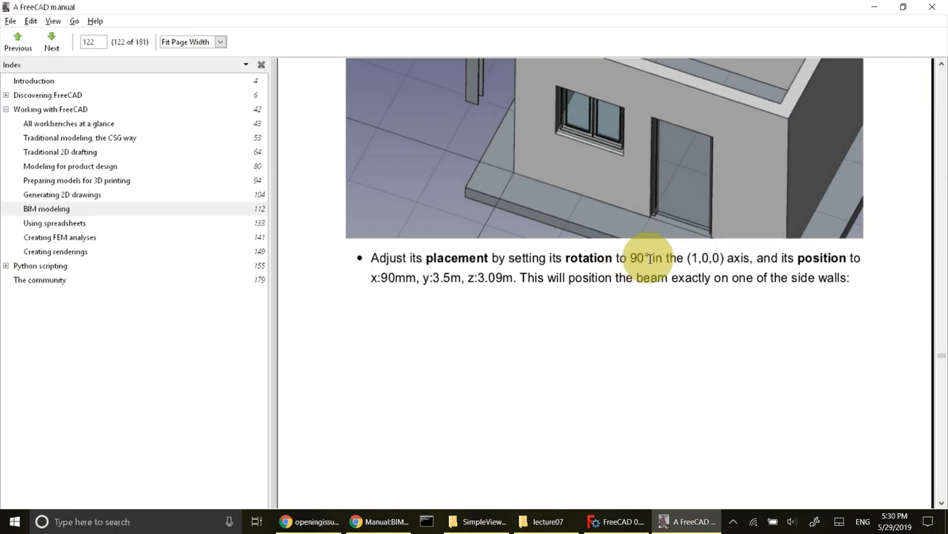
{"action": "mouse_move", "coordinate": [391, 278]}
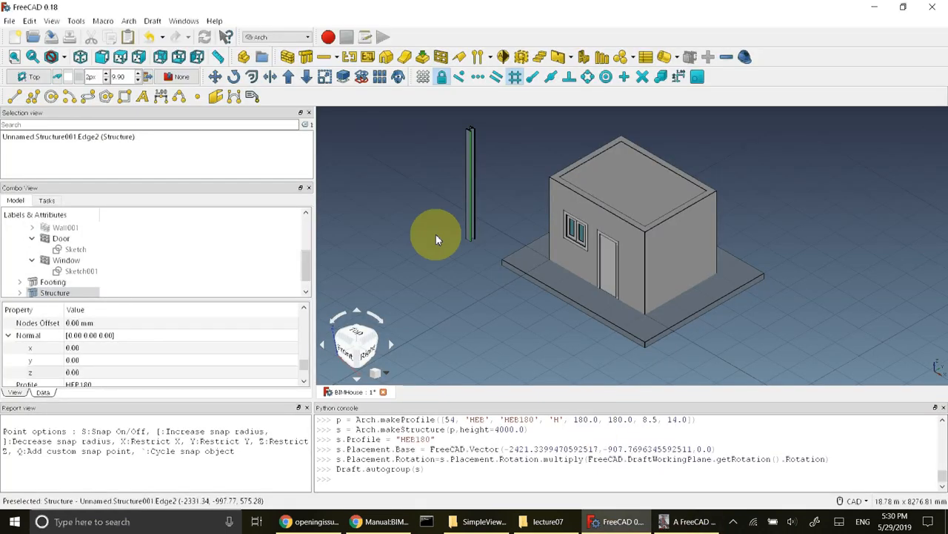
Step: Rotate the HEB180 Structure 90° about axis (1,0,0) through its Placement properties
{"action": "left_click", "coordinate": [54, 292]}
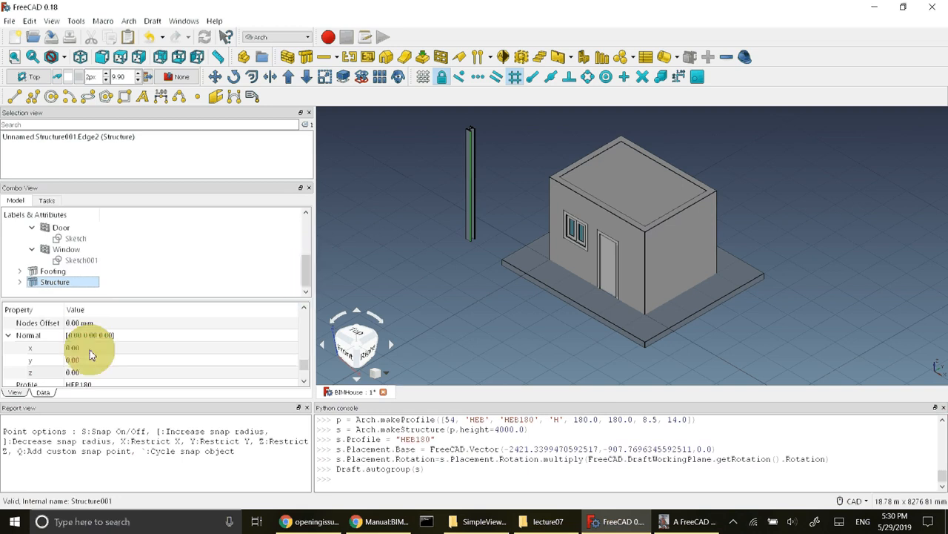
{"action": "mouse_move", "coordinate": [304, 385]}
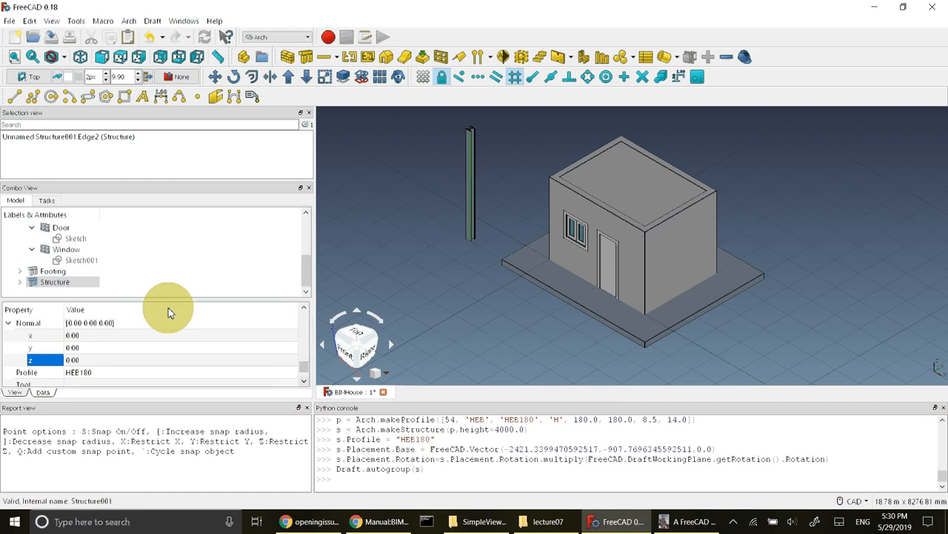
{"action": "scroll", "scroll_direction": "down", "scroll_amount": 3}
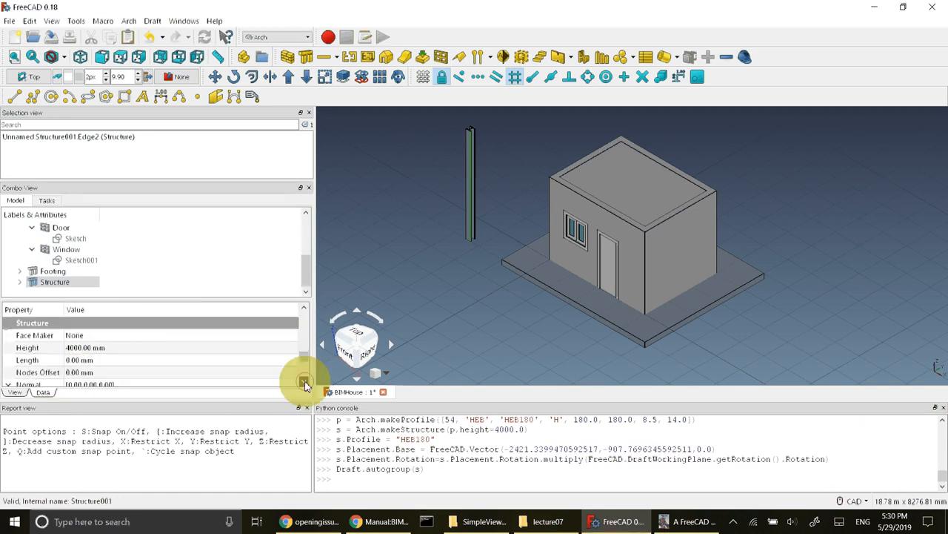
{"action": "scroll", "scroll_direction": "down", "scroll_amount": 3}
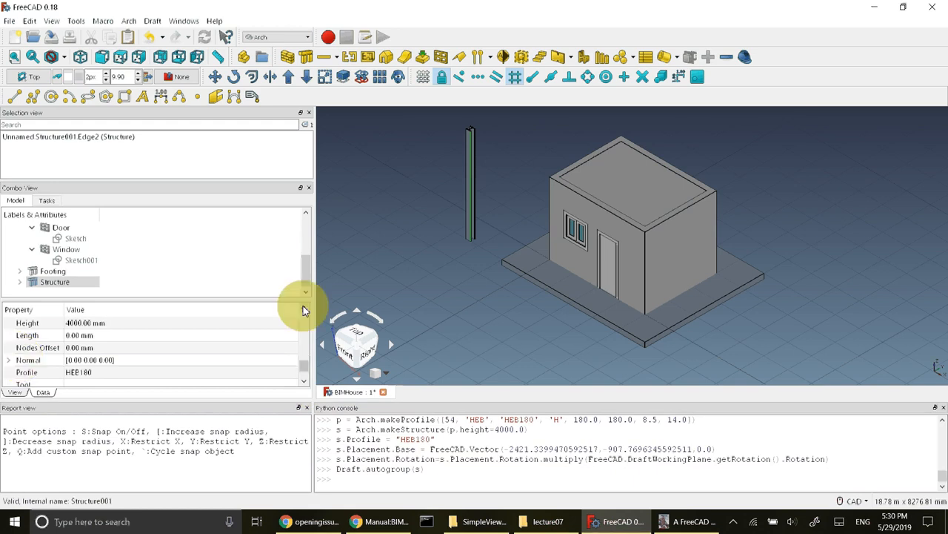
{"action": "scroll", "scroll_direction": "down", "scroll_amount": 3}
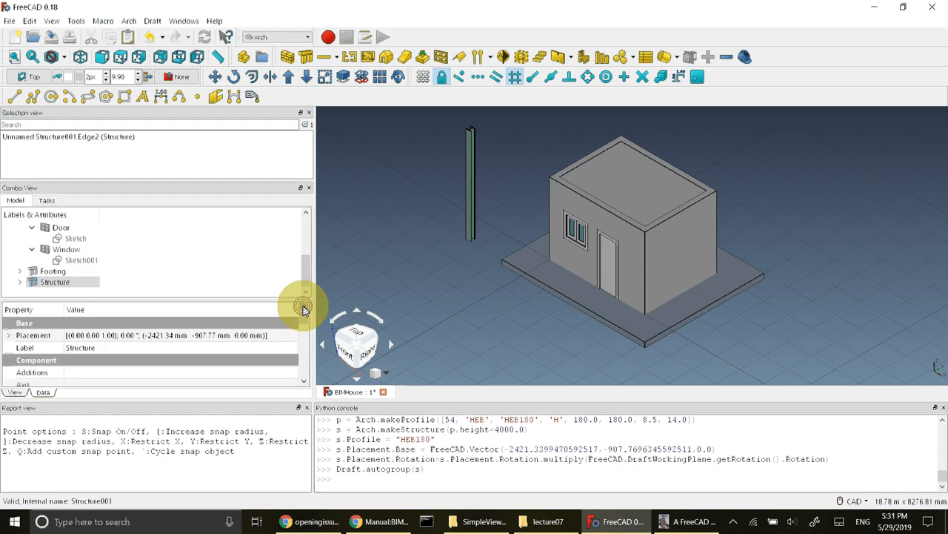
{"action": "left_click", "coordinate": [8, 335]}
{"action": "type", "text": "1"}
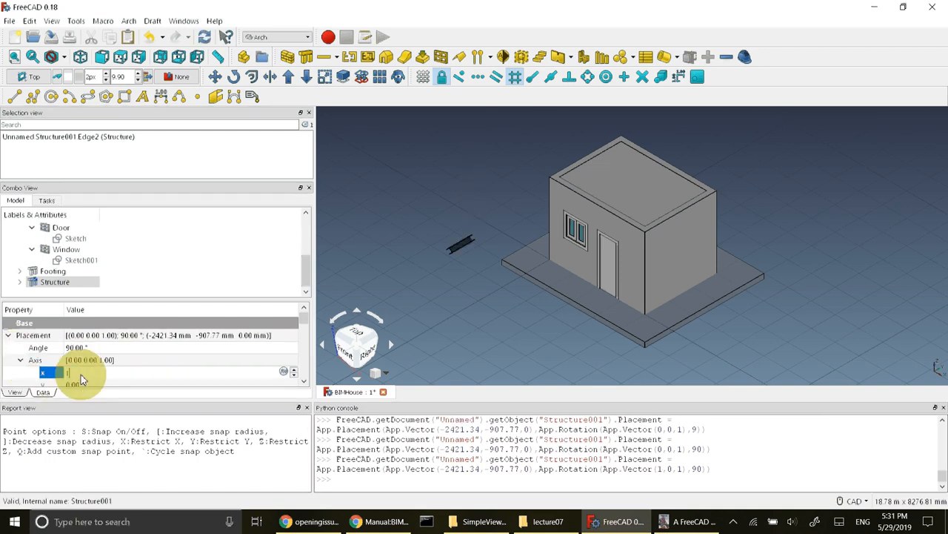
{"action": "left_click", "coordinate": [304, 380]}
{"action": "type", "text": "0"}
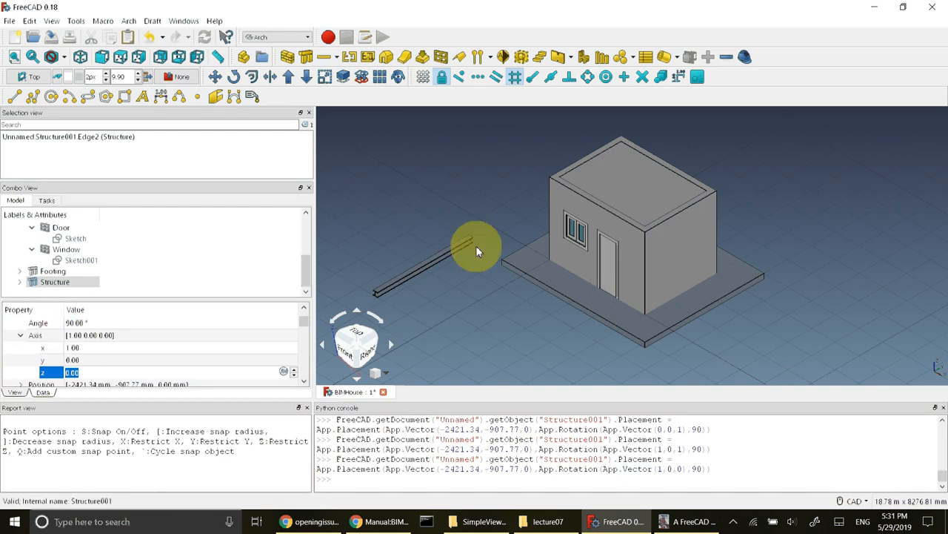
{"action": "mouse_move", "coordinate": [394, 295]}
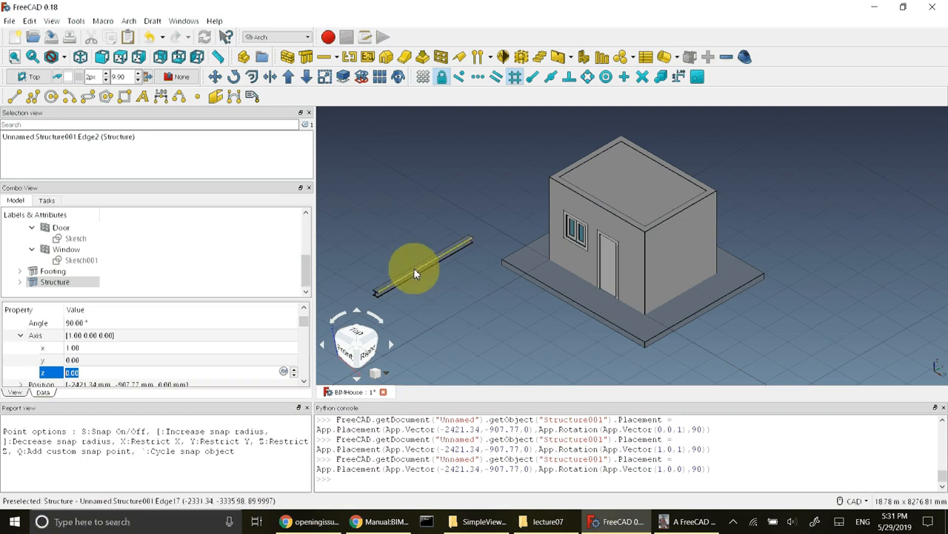
{"action": "mouse_move", "coordinate": [600, 167]}
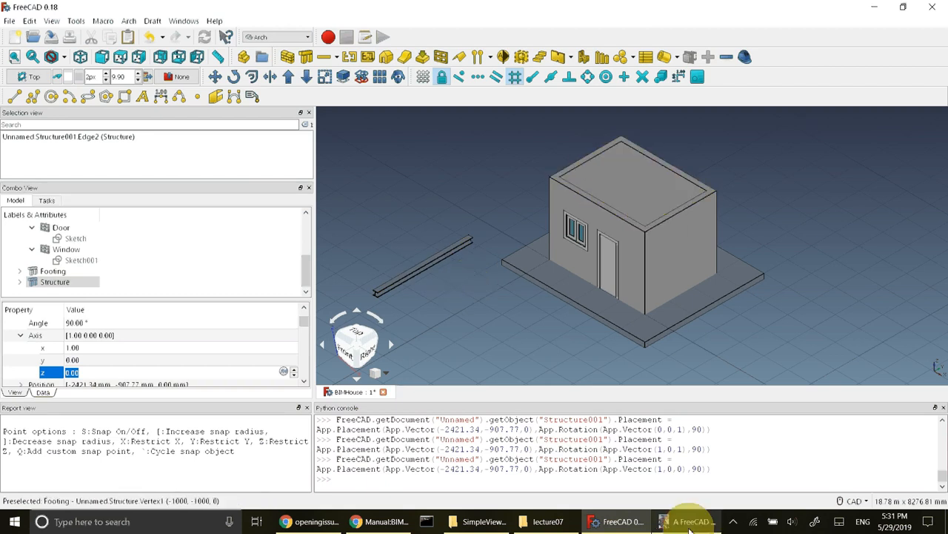
{"action": "left_click", "coordinate": [687, 521]}
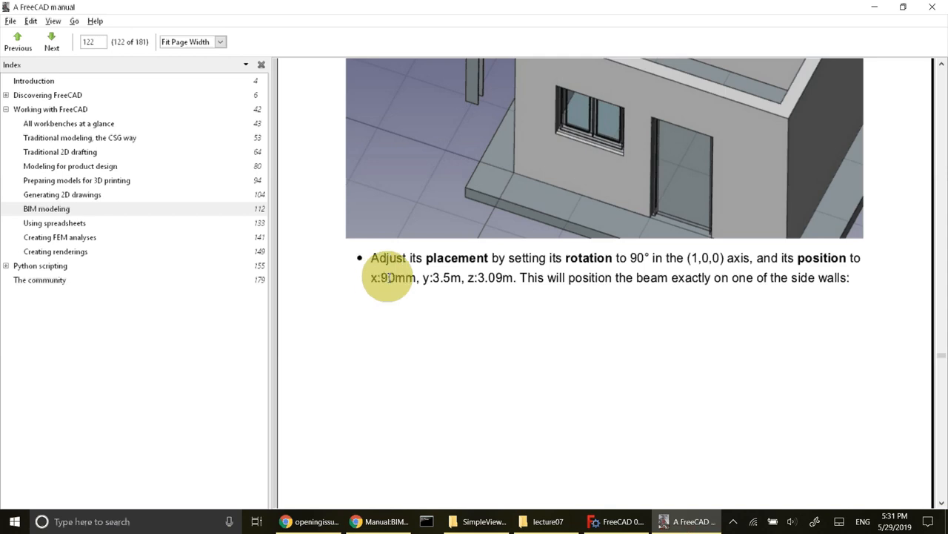
{"action": "left_click", "coordinate": [616, 521]}
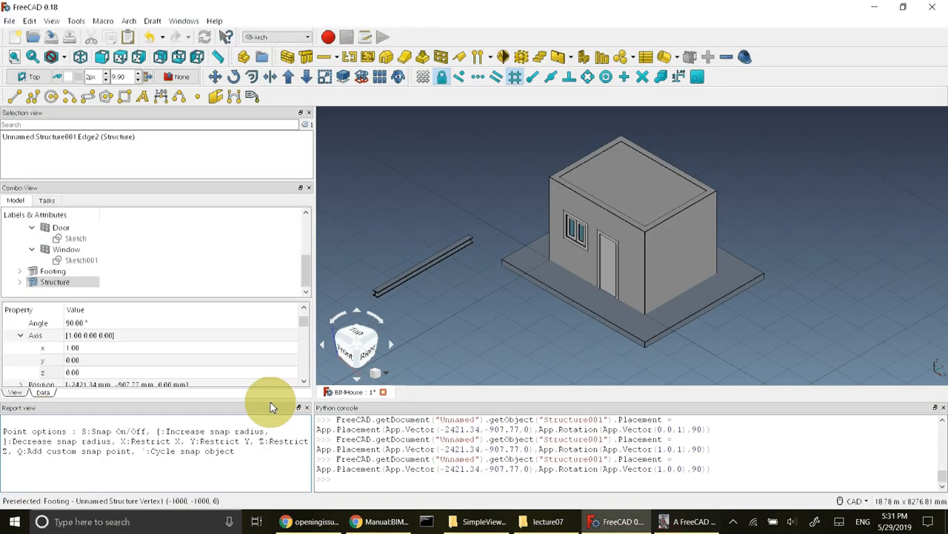
Step: Set the beam's Placement position to x 90, y 3500, z 3090 mm and deselect it
{"action": "left_click", "coordinate": [21, 335]}
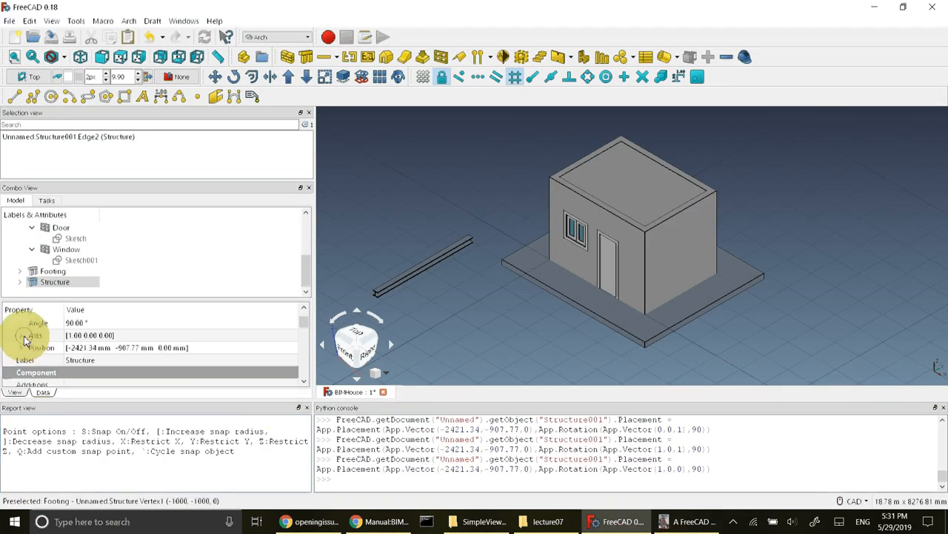
{"action": "left_click", "coordinate": [21, 347]}
{"action": "type", "text": "90"}
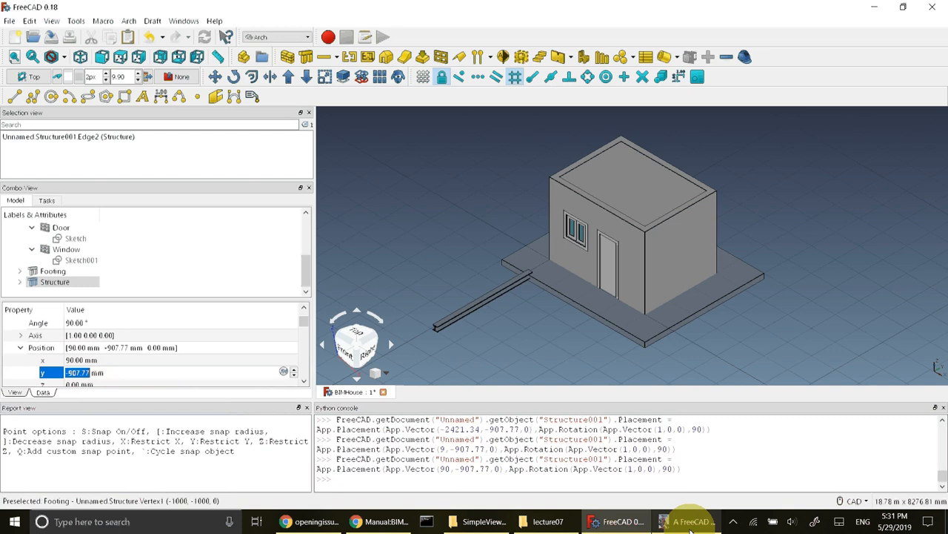
{"action": "left_click", "coordinate": [689, 521]}
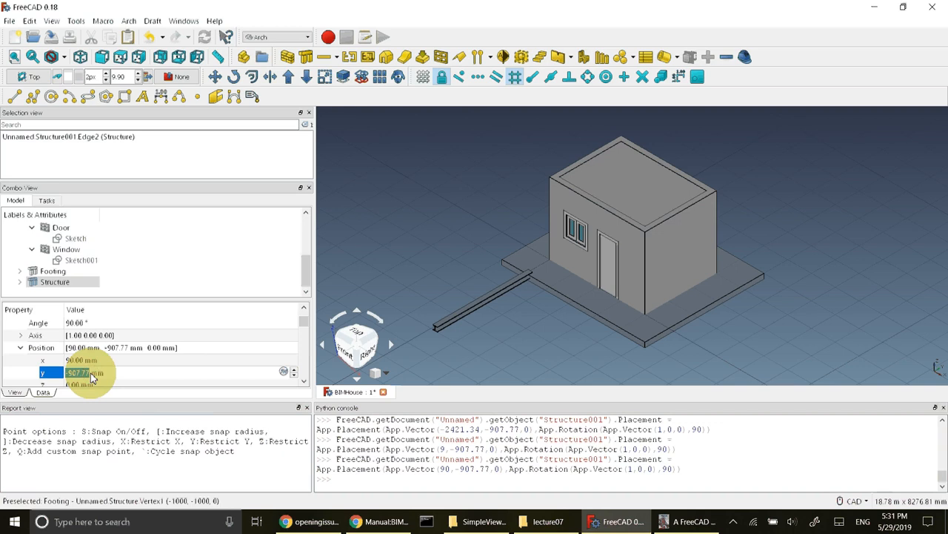
{"action": "type", "text": "3500 mm"}
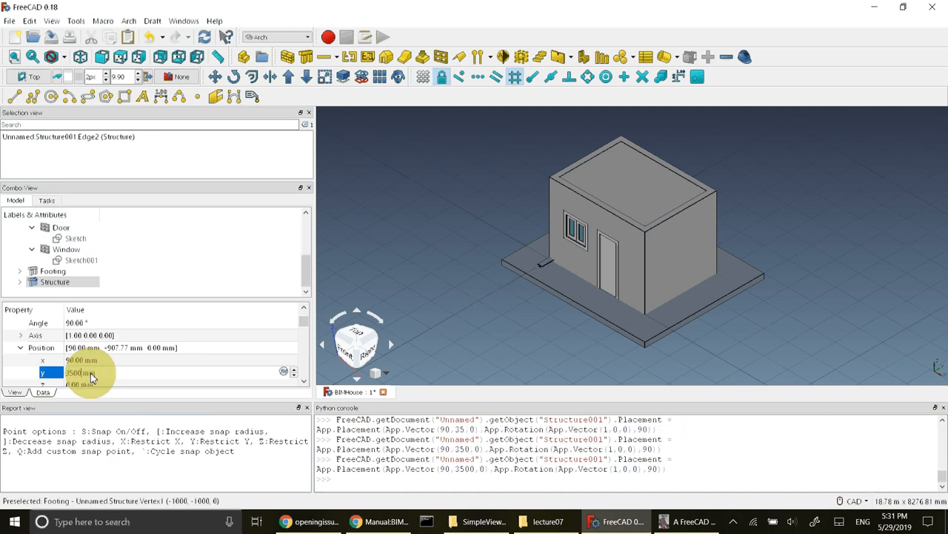
{"action": "left_click", "coordinate": [692, 521]}
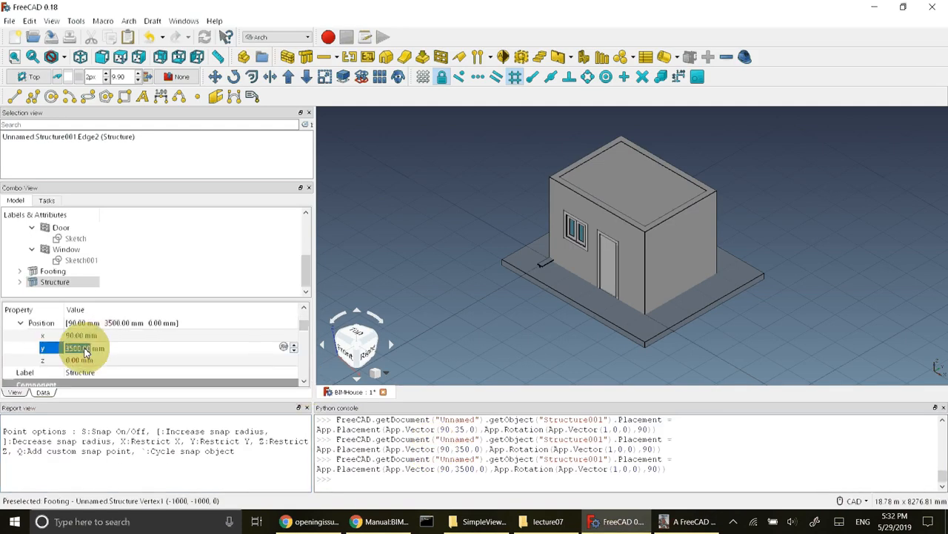
{"action": "left_click", "coordinate": [80, 360]}
{"action": "type", "text": "3090"}
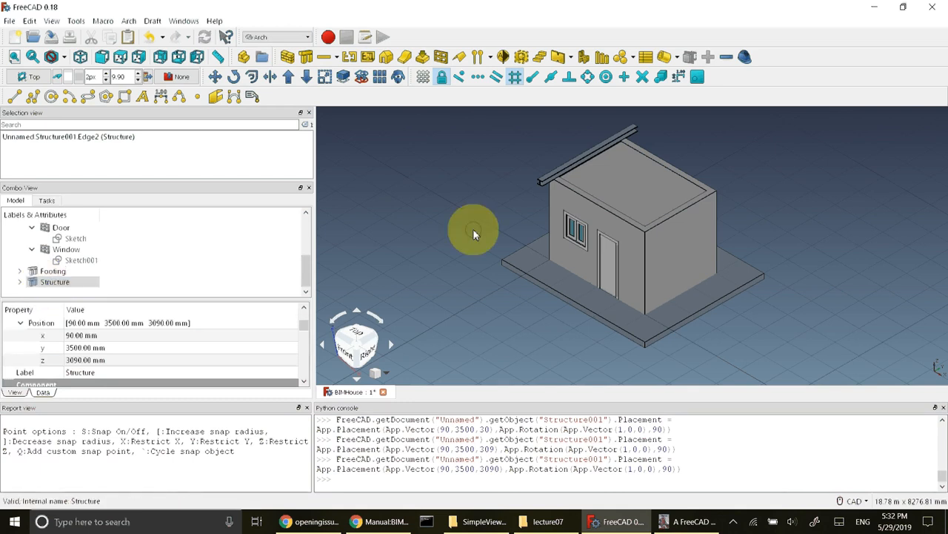
{"action": "left_click", "coordinate": [474, 230]}
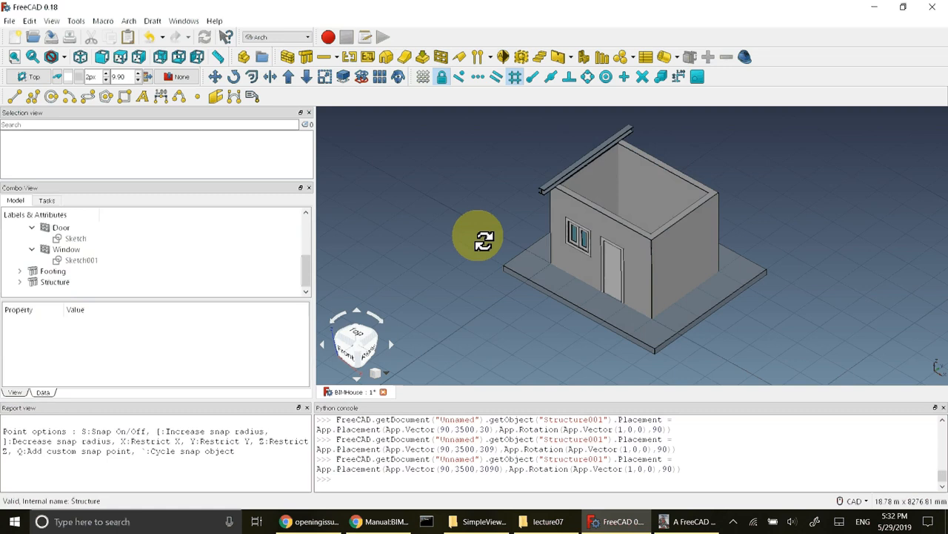
{"action": "left_click_drag", "start_coordinate": [478, 236], "coordinate": [586, 259]}
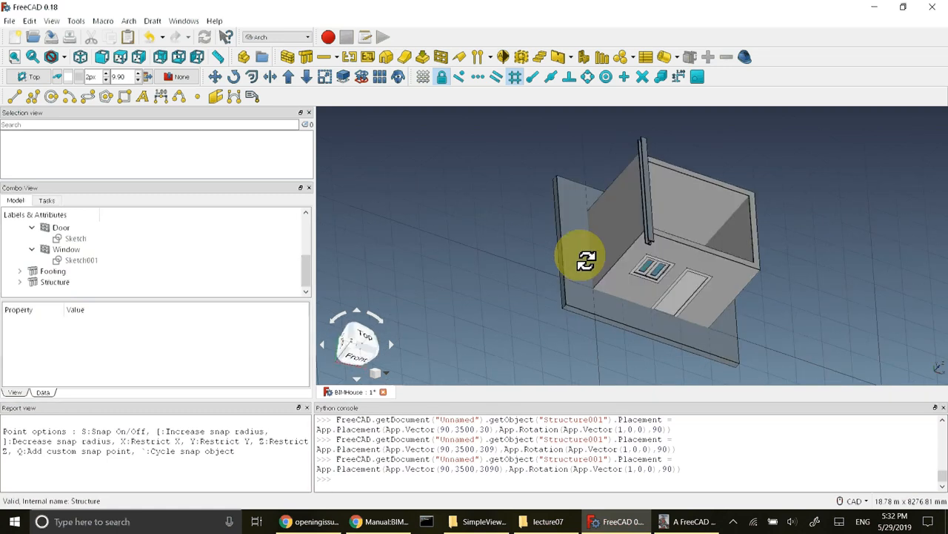
{"action": "left_click_drag", "start_coordinate": [585, 259], "coordinate": [526, 255]}
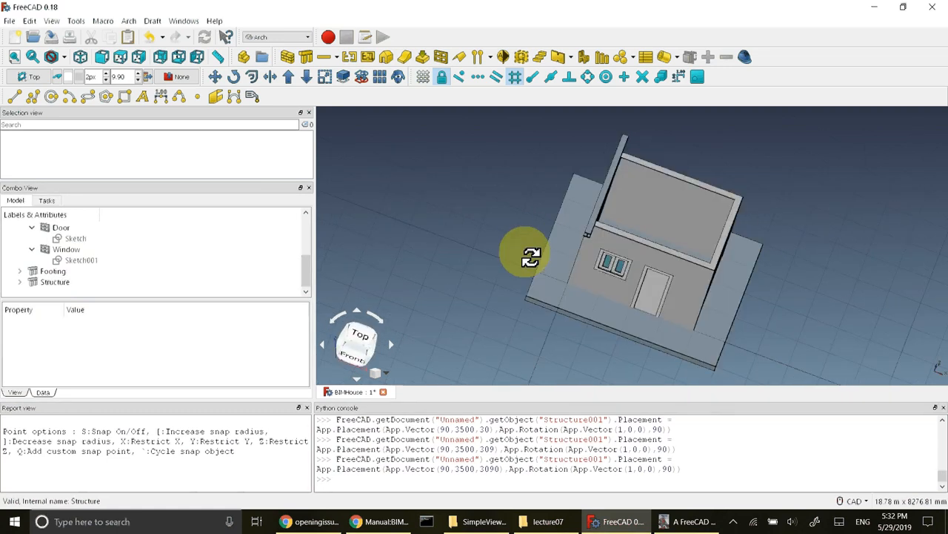
{"action": "left_click_drag", "start_coordinate": [526, 256], "coordinate": [659, 163]}
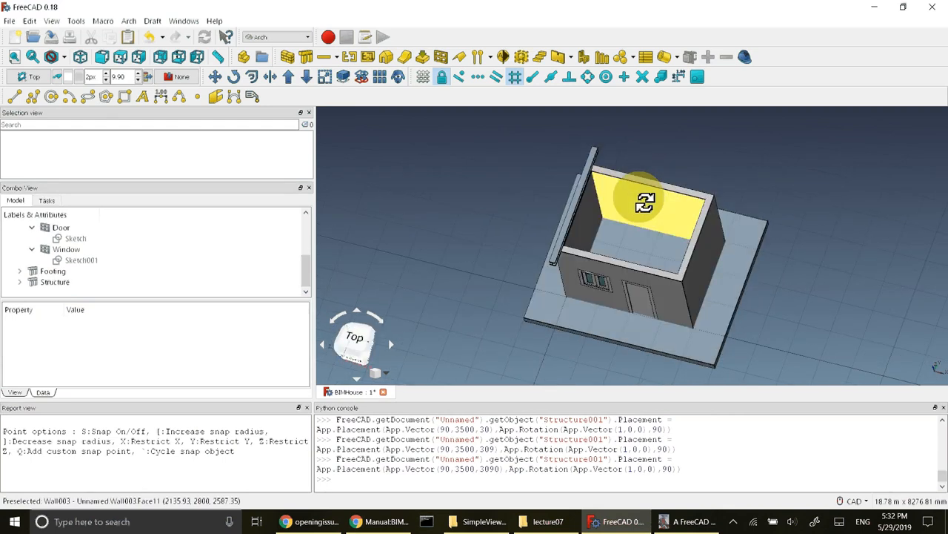
{"action": "left_click_drag", "start_coordinate": [644, 204], "coordinate": [663, 215]}
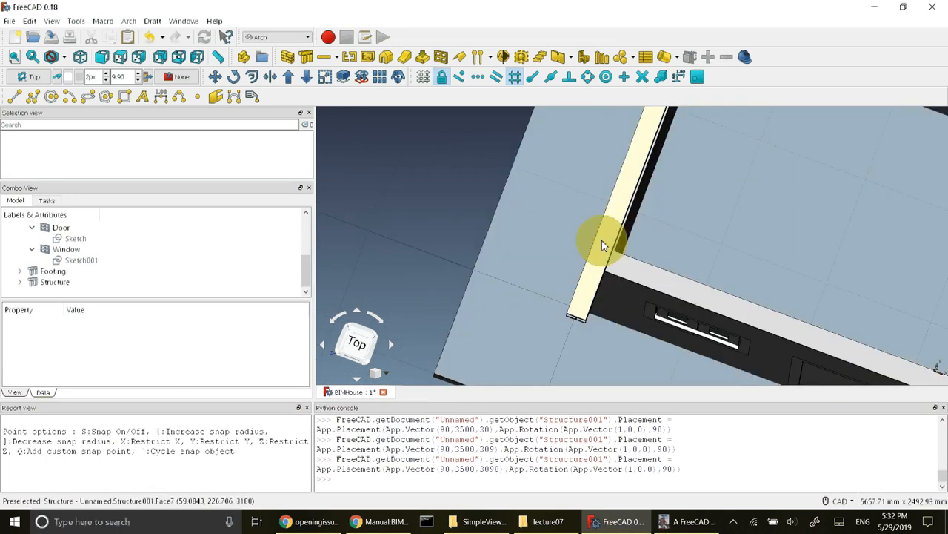
{"action": "mouse_move", "coordinate": [578, 325]}
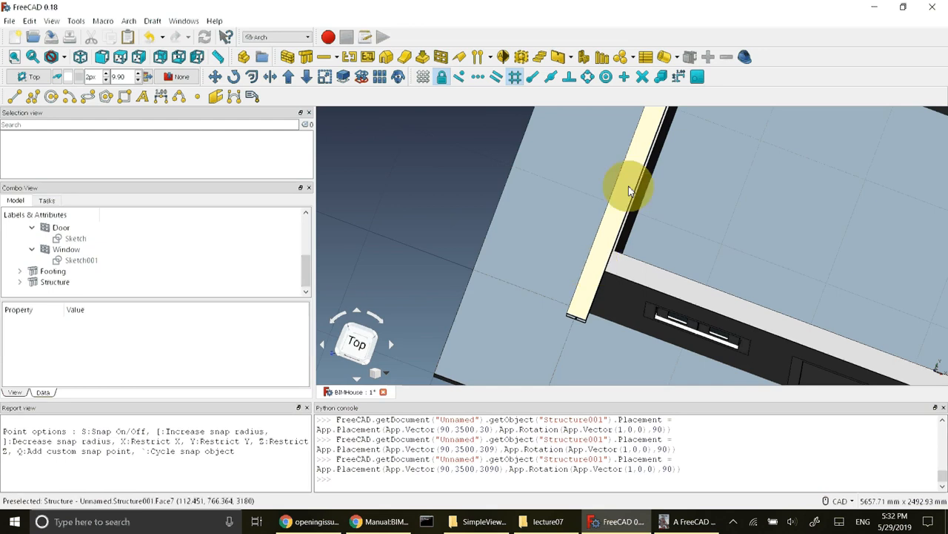
{"action": "mouse_move", "coordinate": [589, 287]}
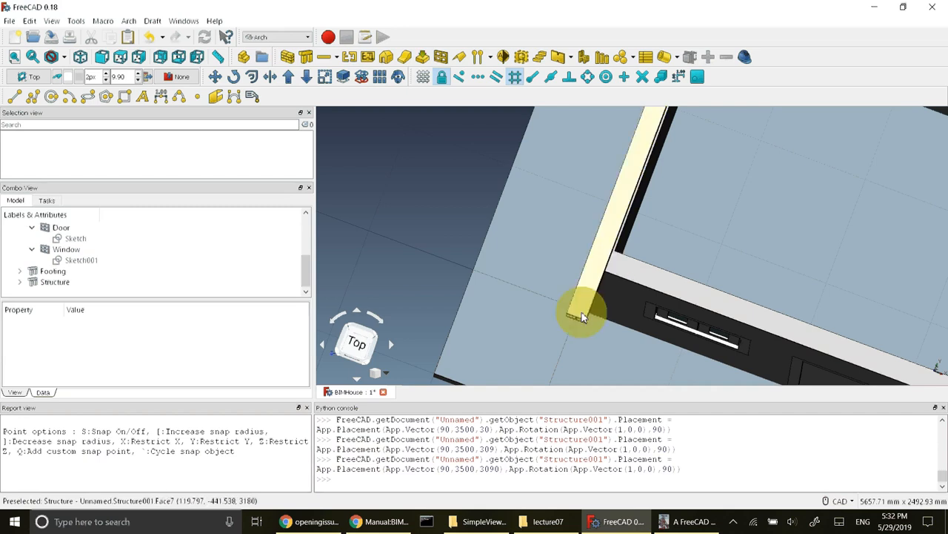
{"action": "mouse_move", "coordinate": [586, 326]}
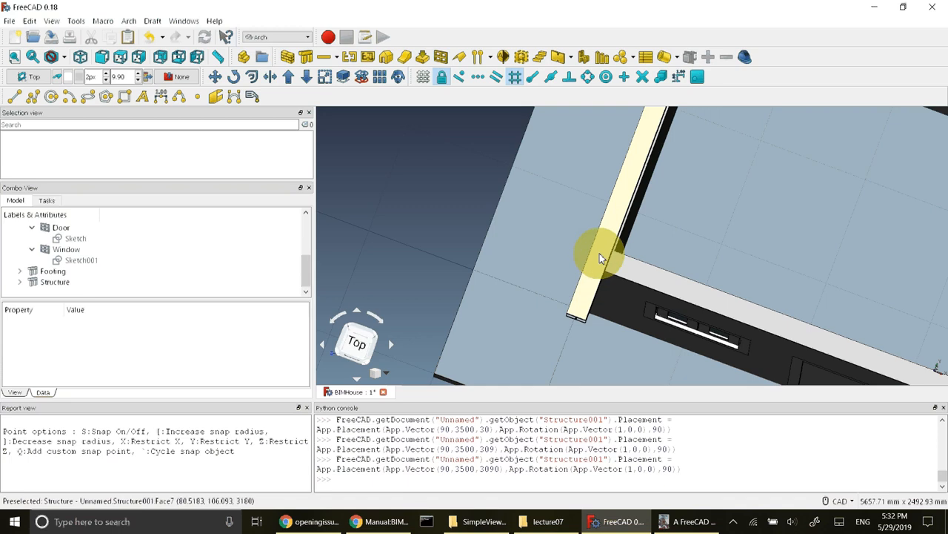
{"action": "mouse_move", "coordinate": [604, 260]}
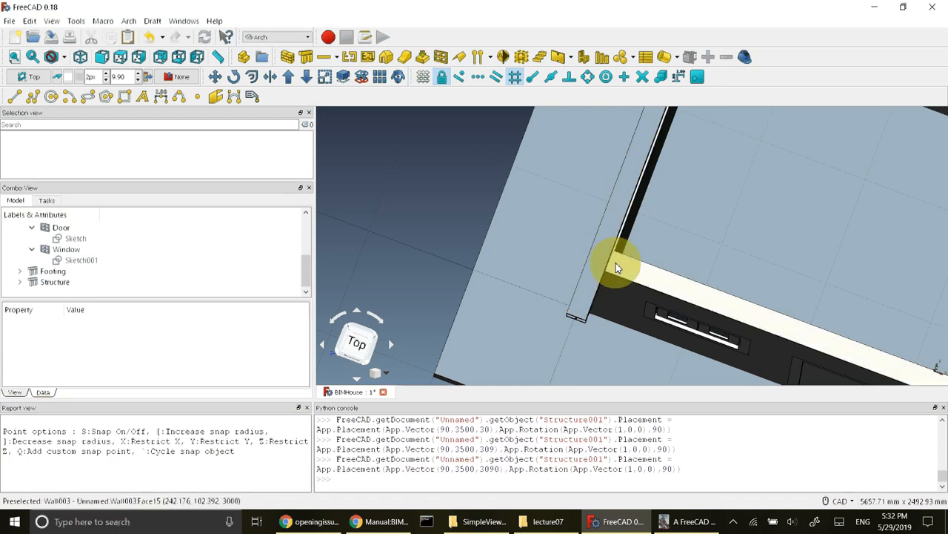
{"action": "left_click_drag", "start_coordinate": [619, 267], "coordinate": [612, 255]}
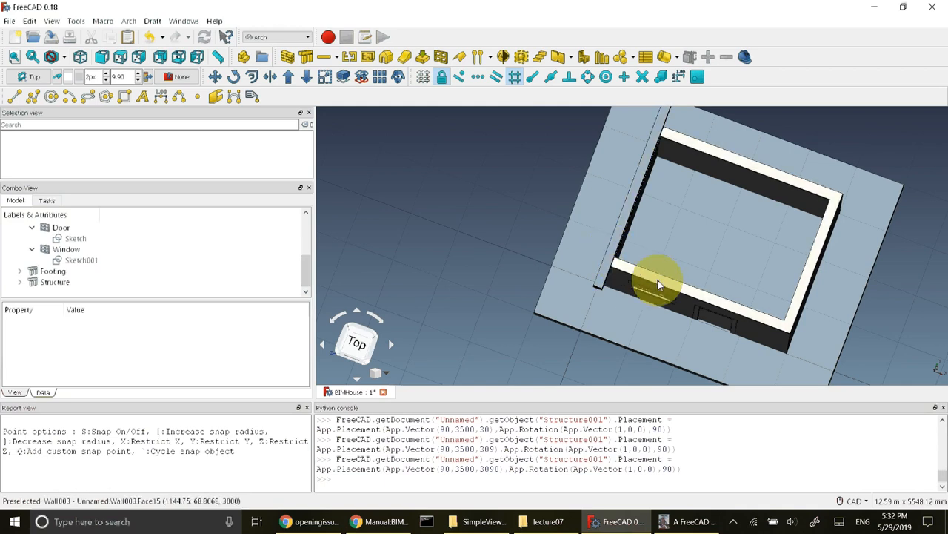
{"action": "mouse_move", "coordinate": [608, 267]}
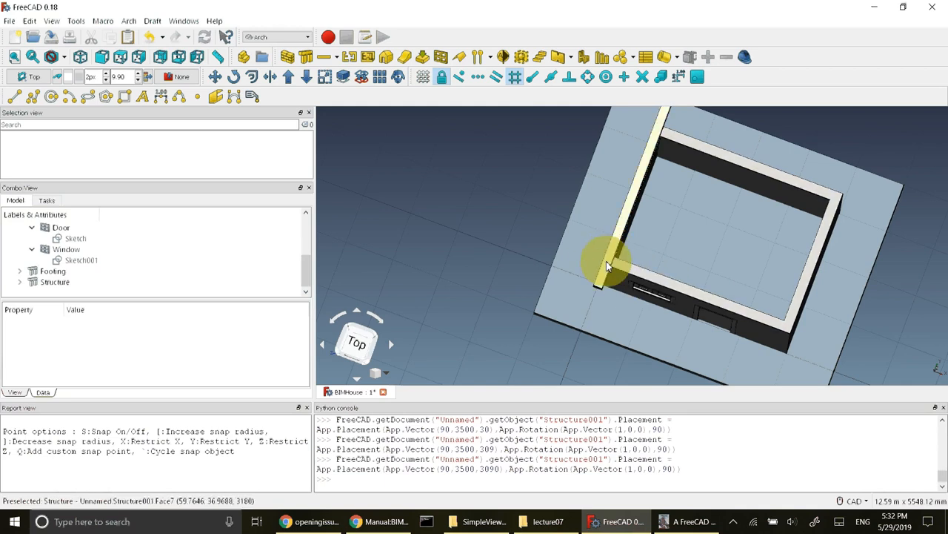